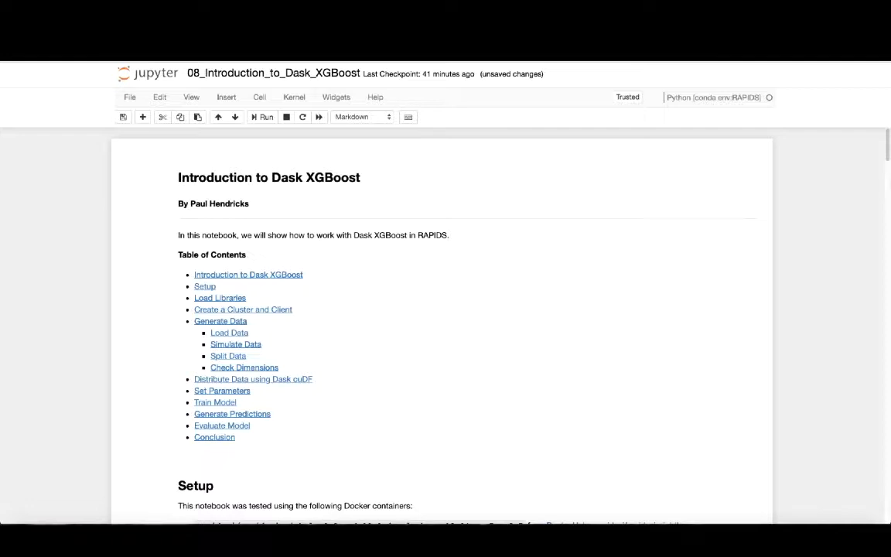
Scroll to the Create a Cluster and Client cell with its 12-worker output
{"action": "scroll", "scroll_direction": "down", "scroll_amount": 3}
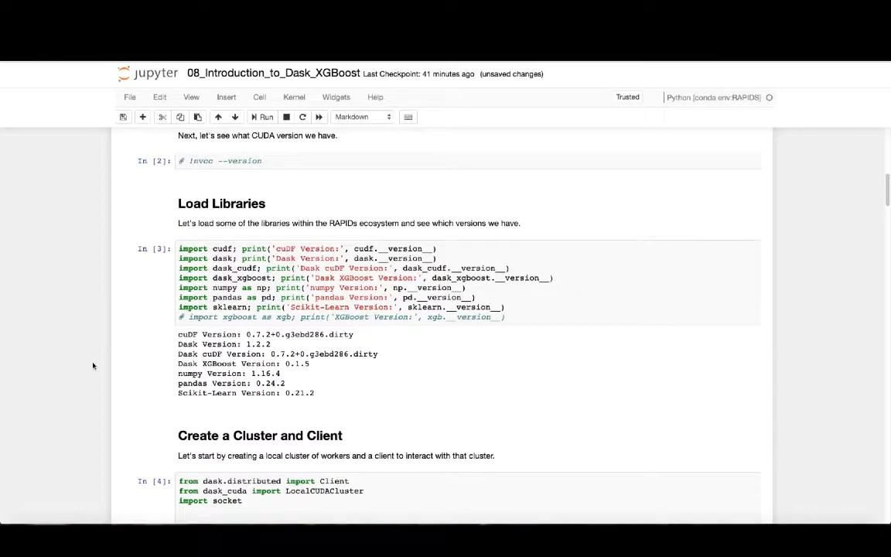
{"action": "mouse_move", "coordinate": [169, 281]}
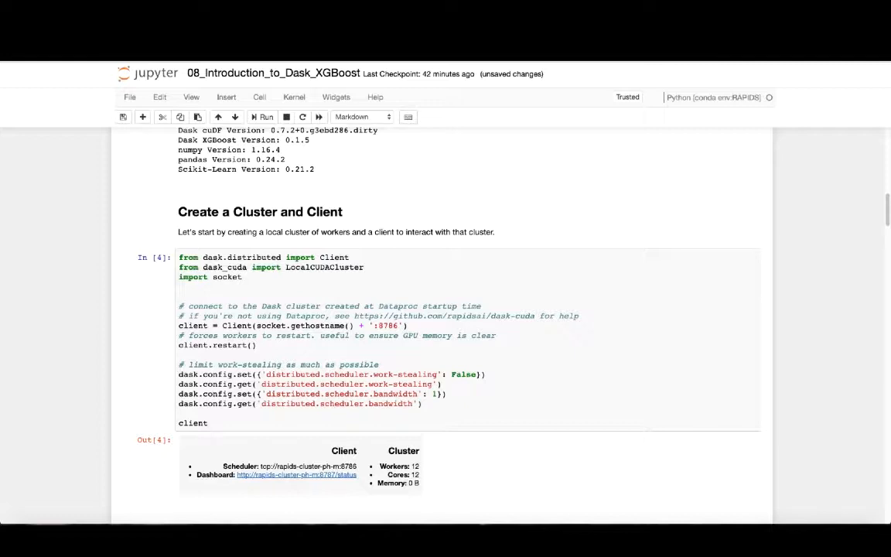
Scroll past the client output to the load_data helper under Generate Data
{"action": "scroll", "scroll_direction": "down", "scroll_amount": 3}
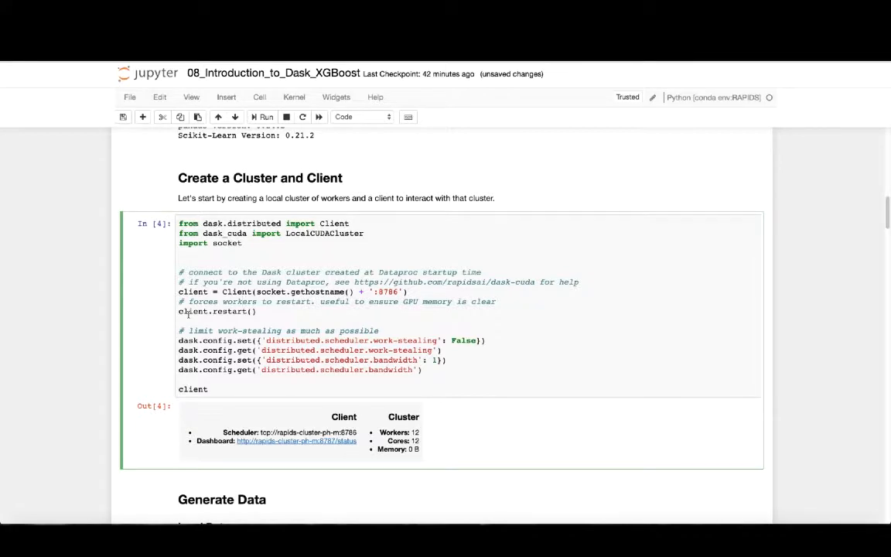
{"action": "scroll", "scroll_direction": "down", "scroll_amount": 3}
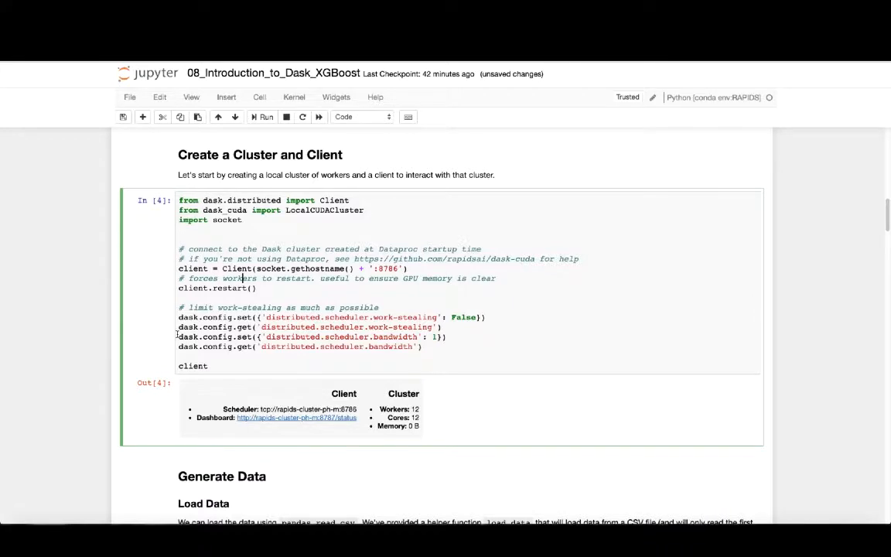
{"action": "scroll", "scroll_direction": "down", "scroll_amount": 3}
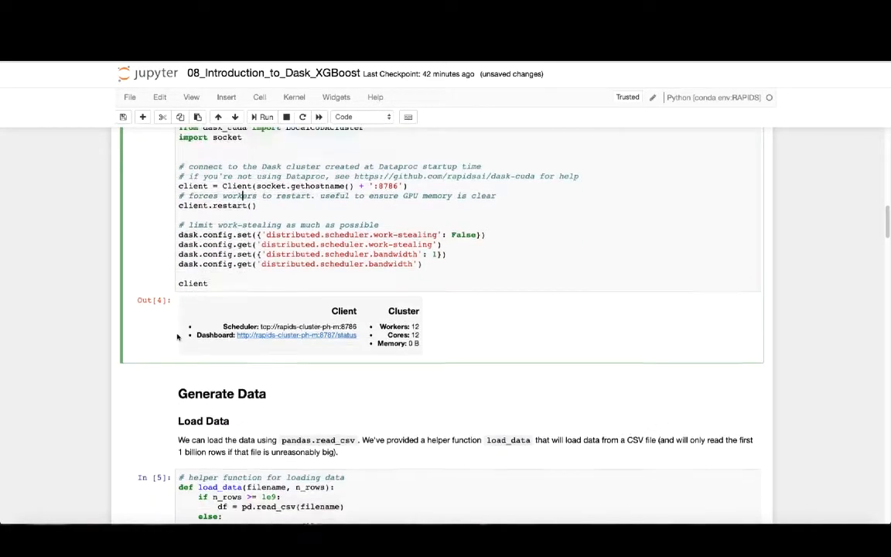
{"action": "scroll", "scroll_direction": "down", "scroll_amount": 3}
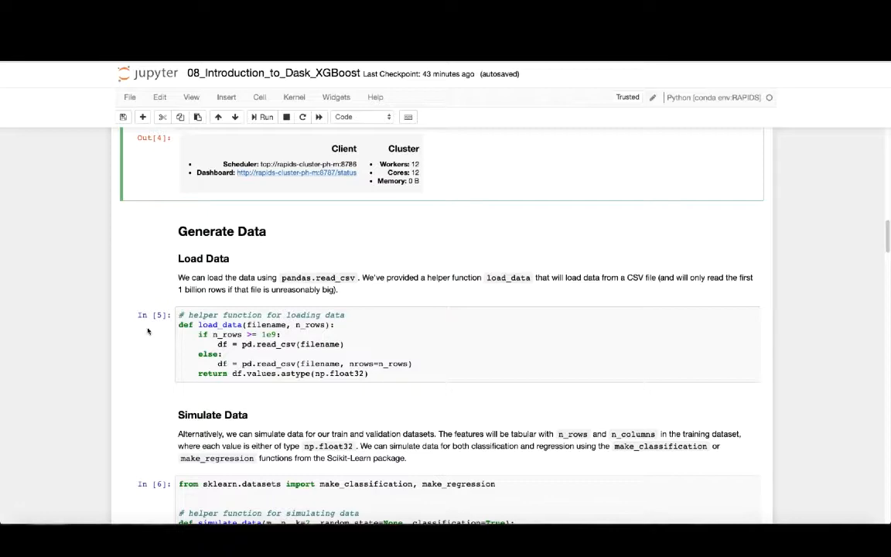
Review the 50-million-row, 100-column simulation settings and reach the np.load output
{"action": "scroll", "scroll_direction": "down", "scroll_amount": 3}
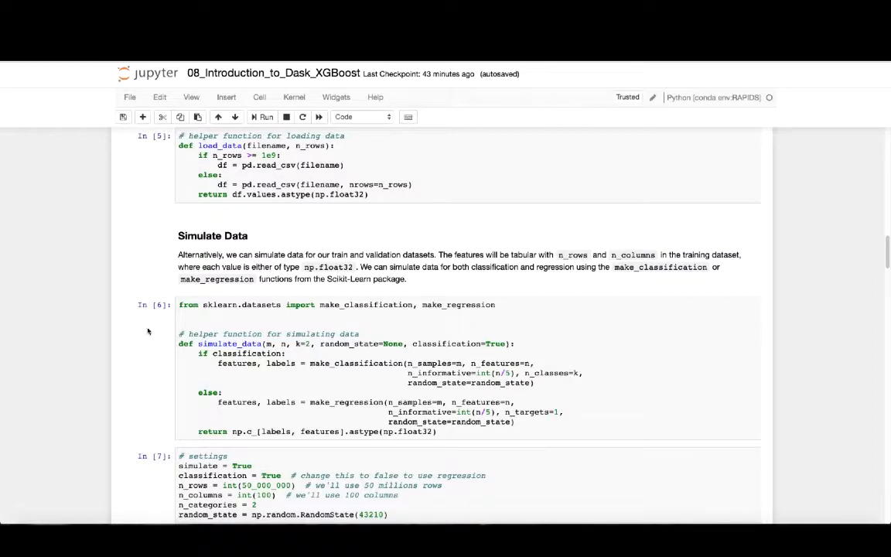
{"action": "scroll", "scroll_direction": "down", "scroll_amount": 3}
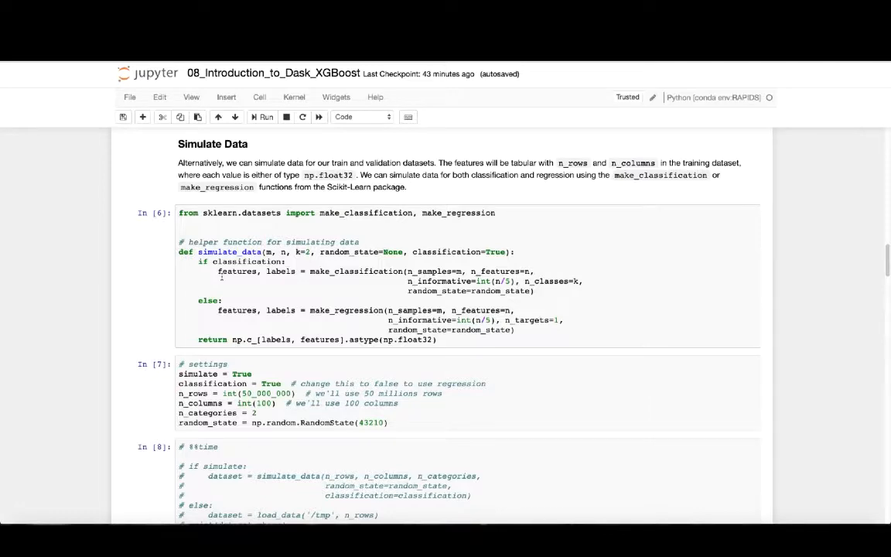
{"action": "scroll", "scroll_direction": "down", "scroll_amount": 3}
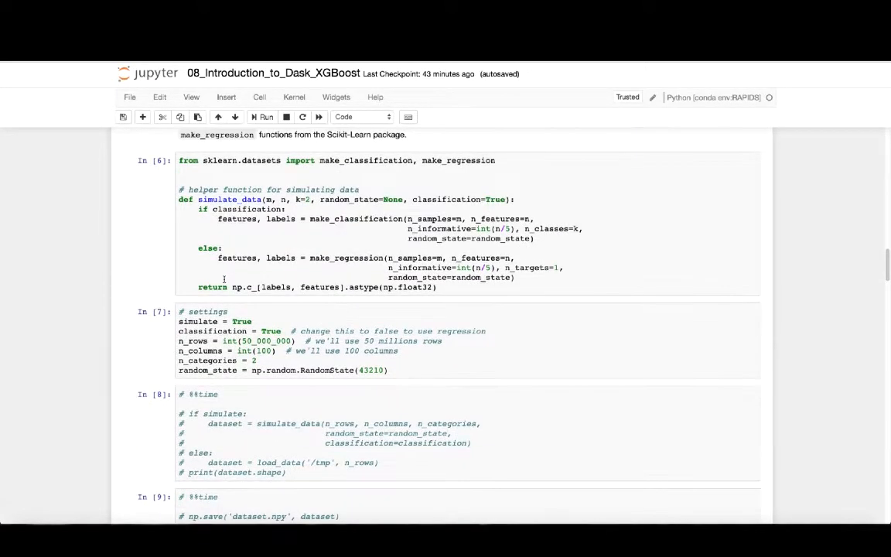
{"action": "scroll", "scroll_direction": "down", "scroll_amount": 3}
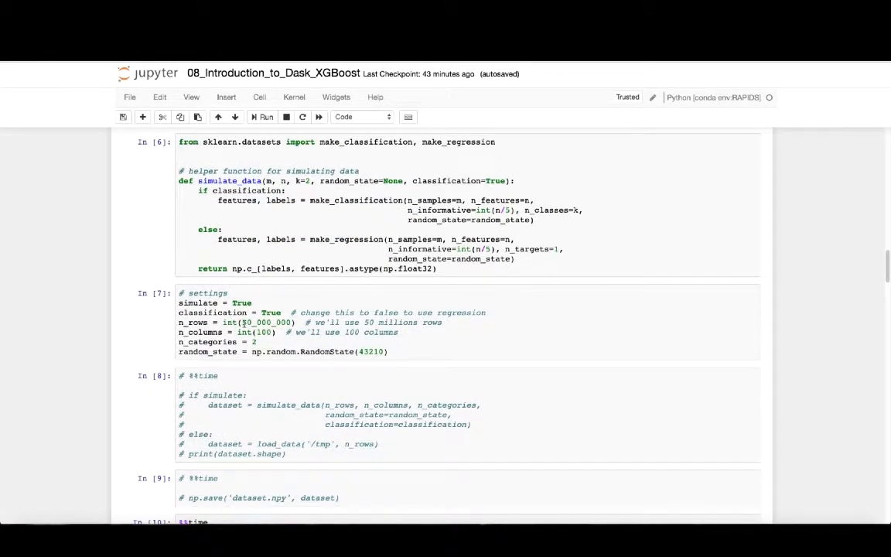
{"action": "left_click", "coordinate": [259, 322]}
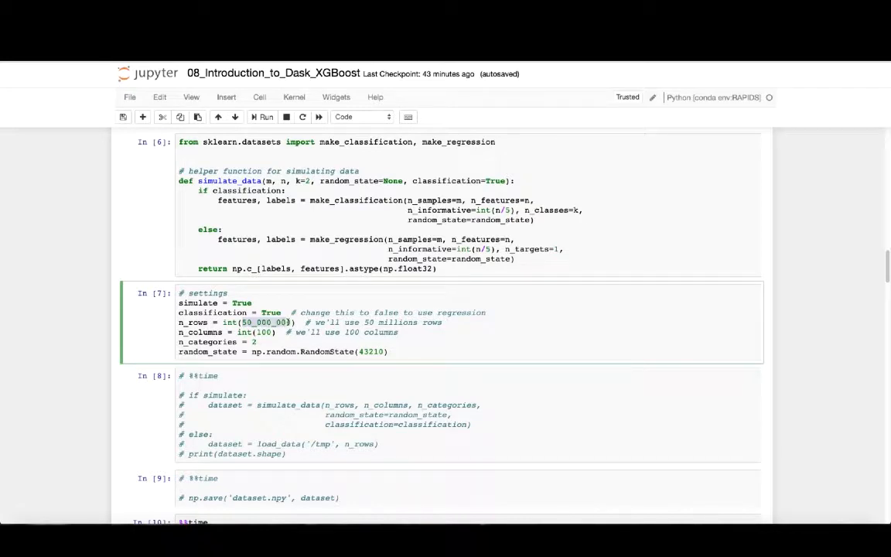
{"action": "scroll", "scroll_direction": "down", "scroll_amount": 3}
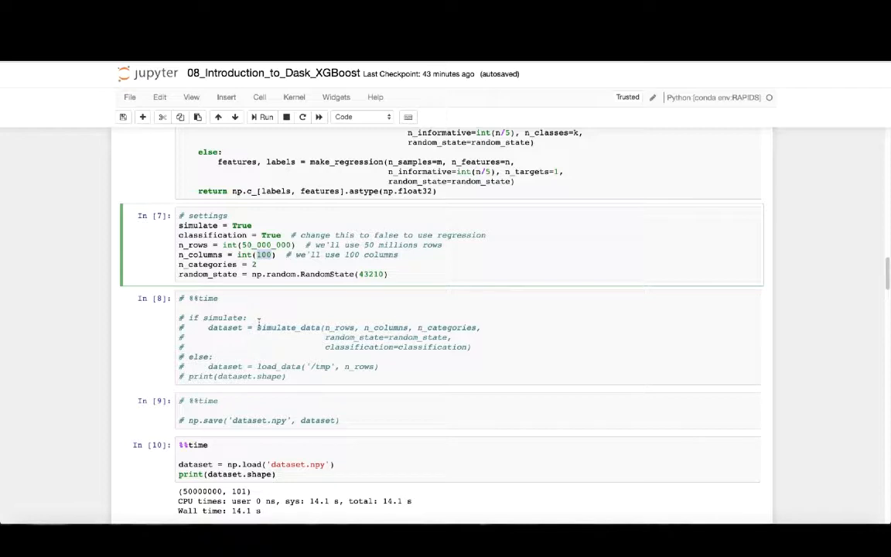
Highlight the 101 in the dataset shape and scroll to Split Data
{"action": "scroll", "scroll_direction": "down", "scroll_amount": 3}
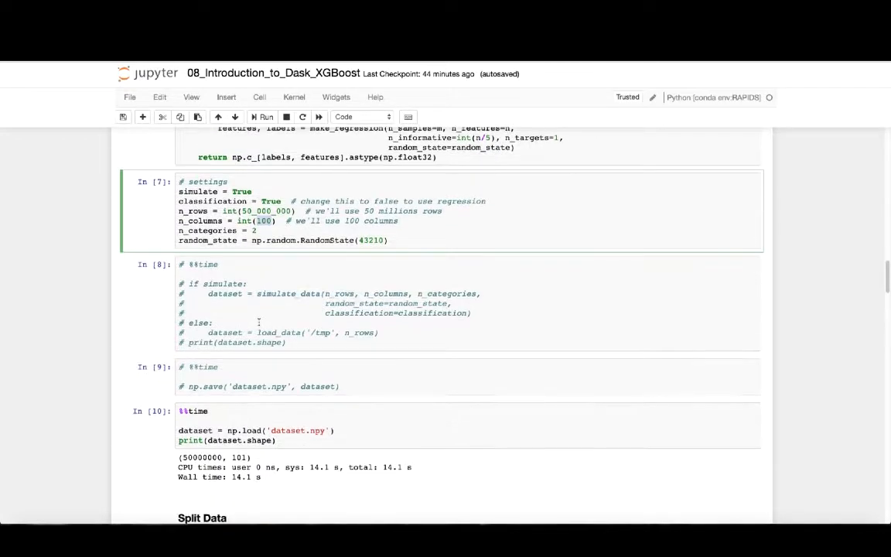
{"action": "scroll", "scroll_direction": "down", "scroll_amount": 3}
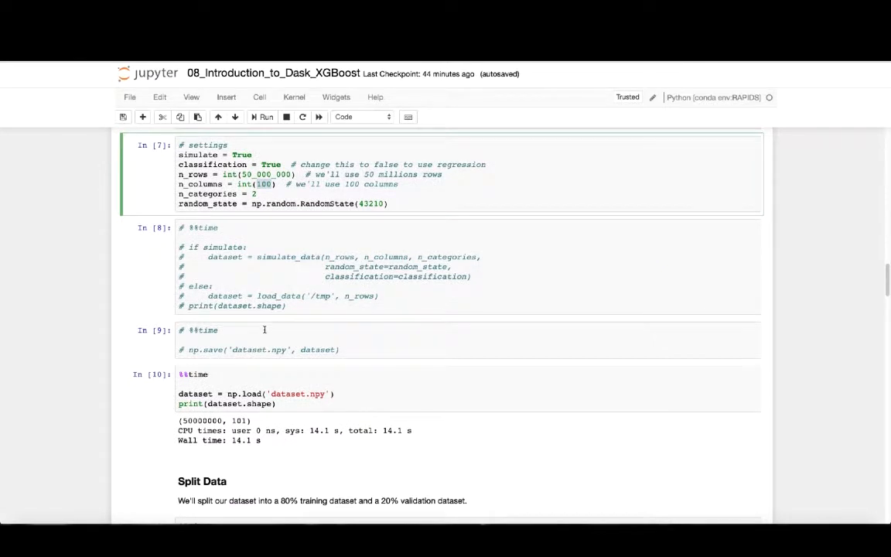
{"action": "scroll", "scroll_direction": "down", "scroll_amount": 3}
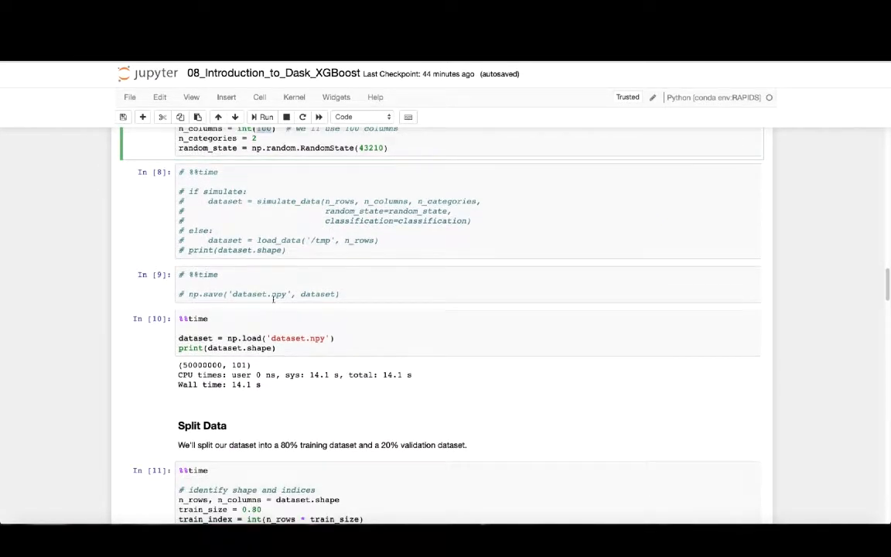
{"action": "scroll", "scroll_direction": "down", "scroll_amount": 3}
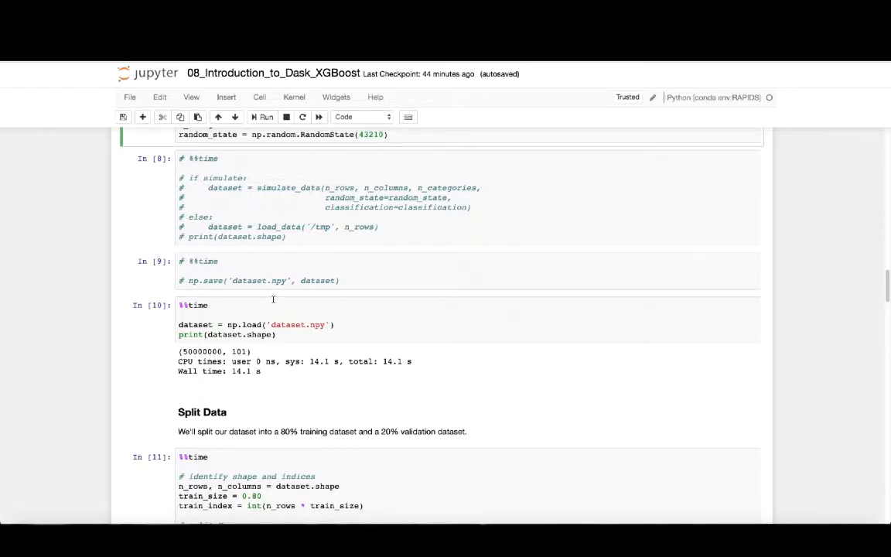
{"action": "double_click", "coordinate": [204, 352]}
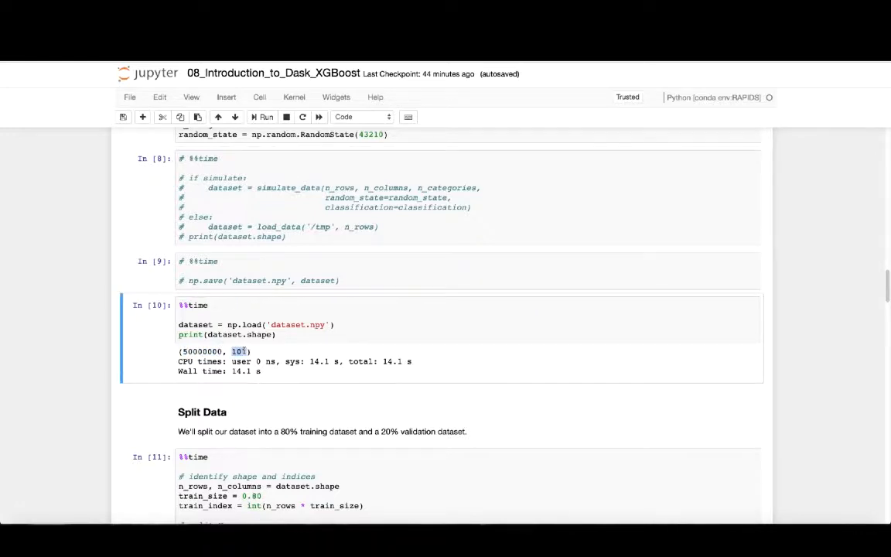
{"action": "scroll", "scroll_direction": "down", "scroll_amount": 3}
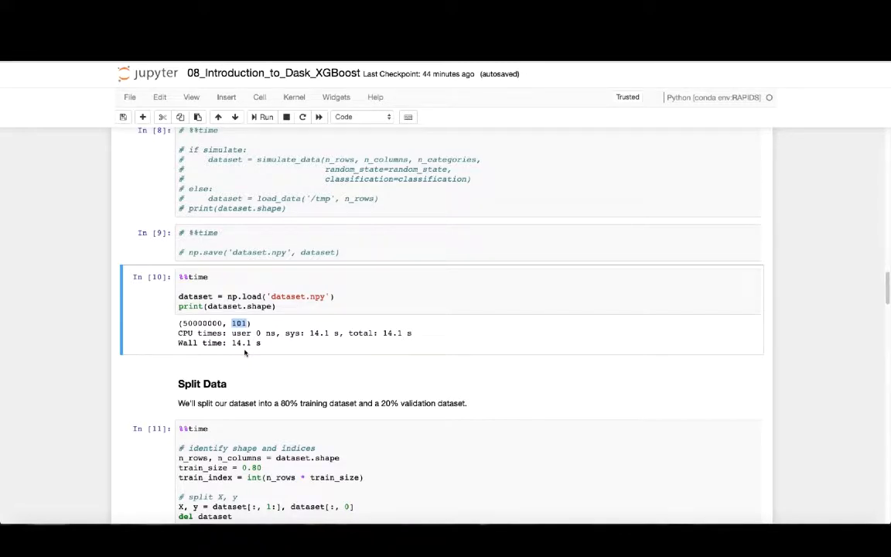
{"action": "scroll", "scroll_direction": "down", "scroll_amount": 3}
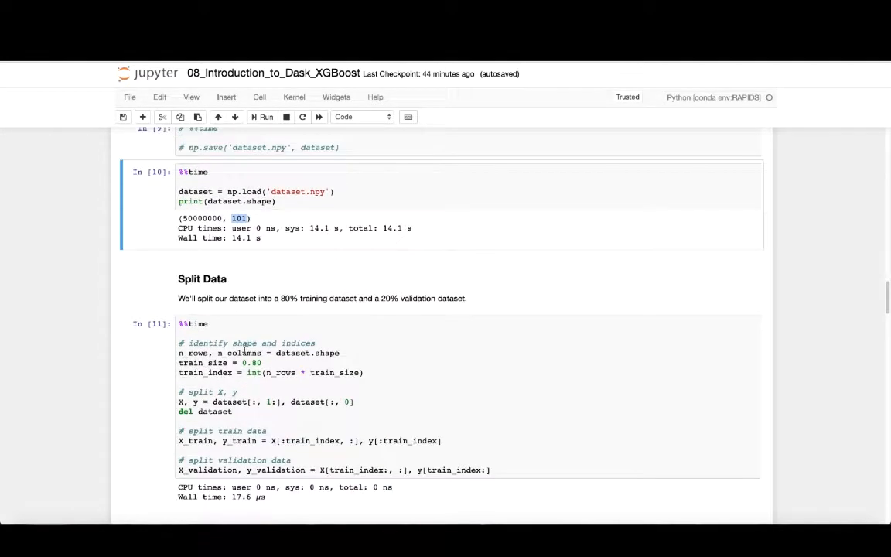
Scroll to the Check Dimensions output with 40M/10M rows and 0.8/0.2 proportions
{"action": "scroll", "scroll_direction": "down", "scroll_amount": 3}
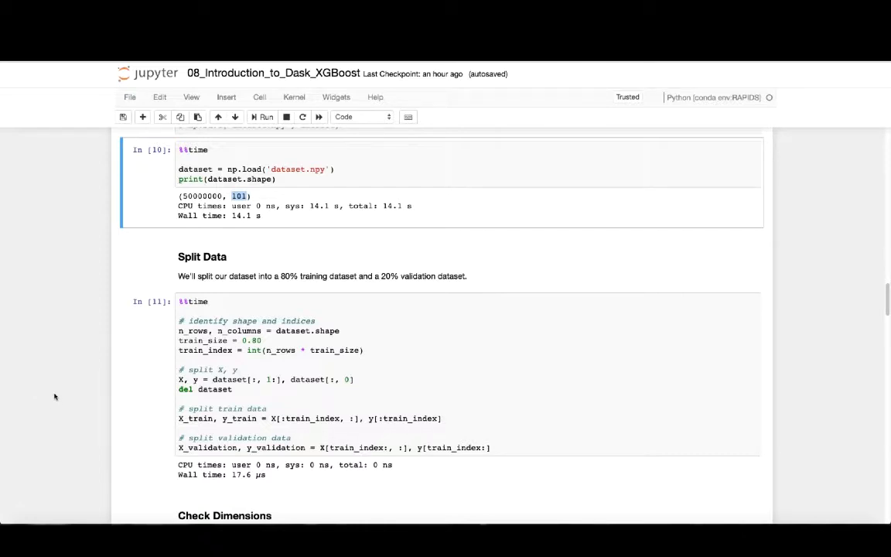
{"action": "scroll", "scroll_direction": "down", "scroll_amount": 3}
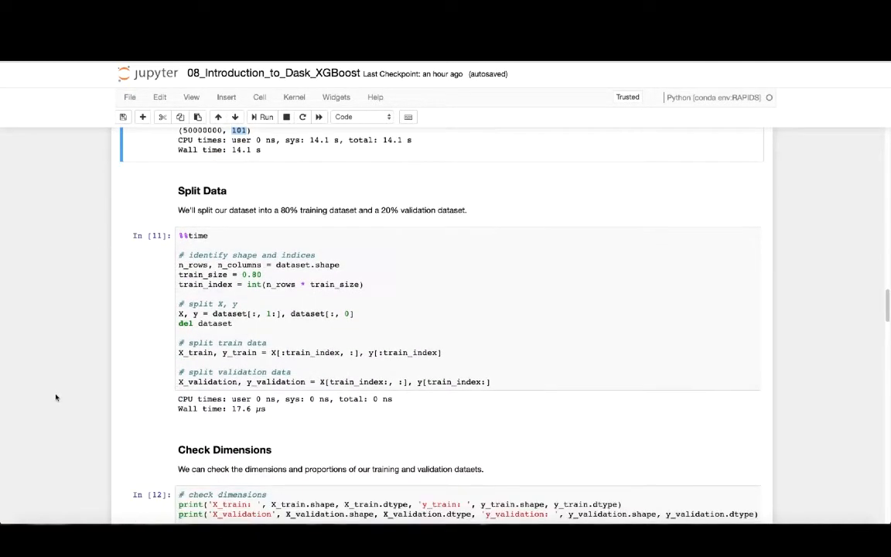
{"action": "scroll", "scroll_direction": "down", "scroll_amount": 3}
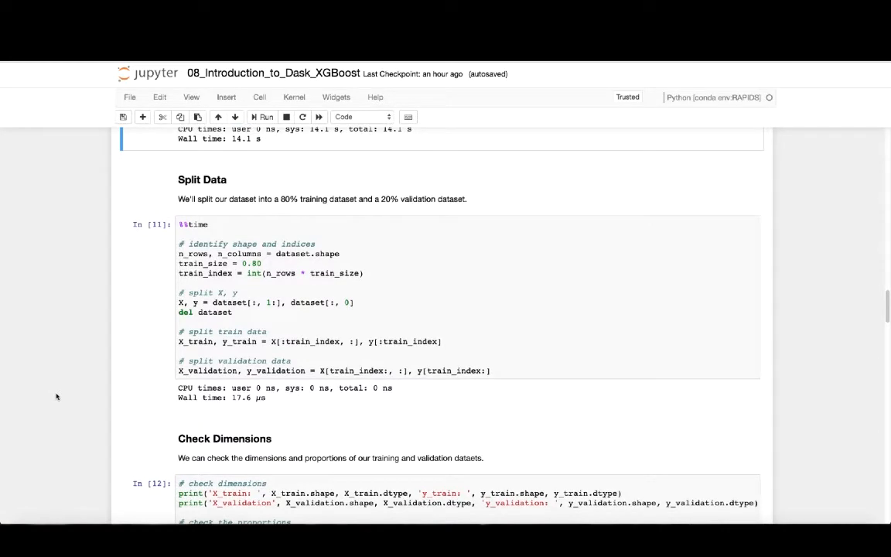
{"action": "scroll", "scroll_direction": "down", "scroll_amount": 3}
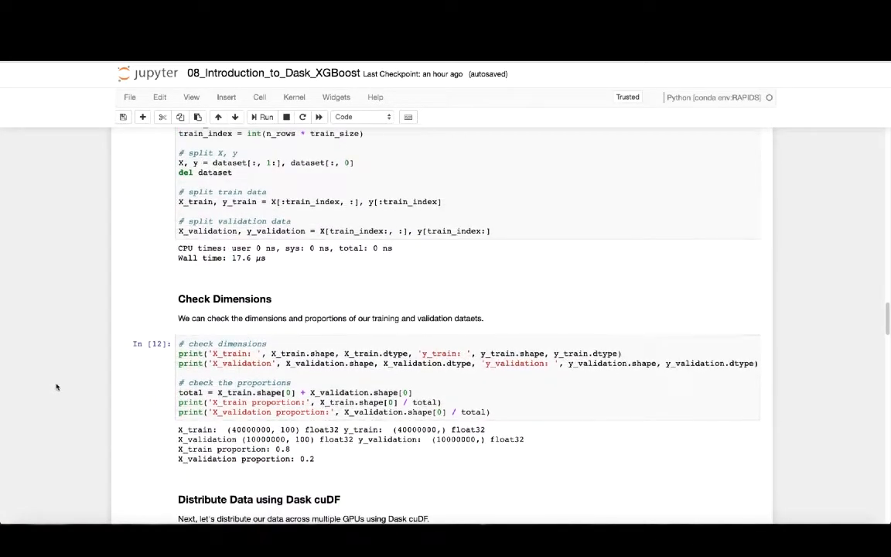
Highlight the 40000000 training rows and continue to Distribute Data using Dask cuDF
{"action": "scroll", "scroll_direction": "down", "scroll_amount": 3}
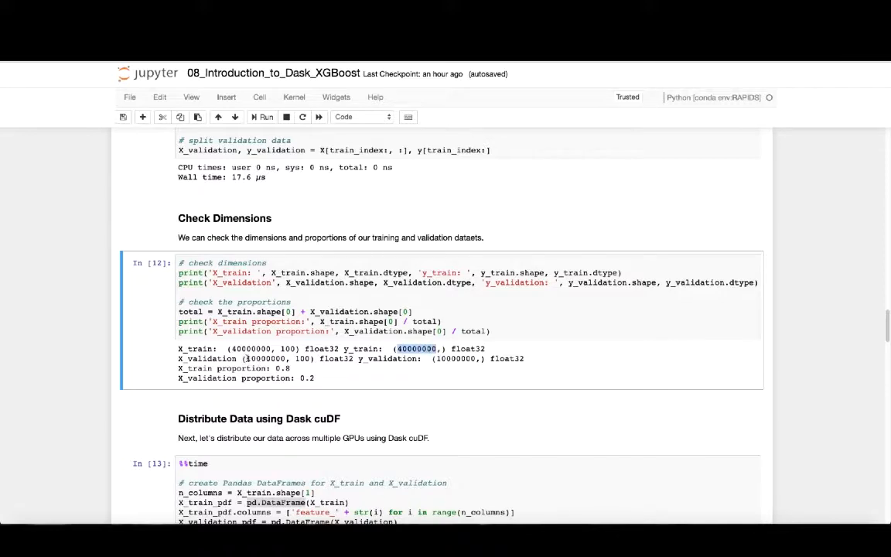
{"action": "double_click", "coordinate": [264, 358]}
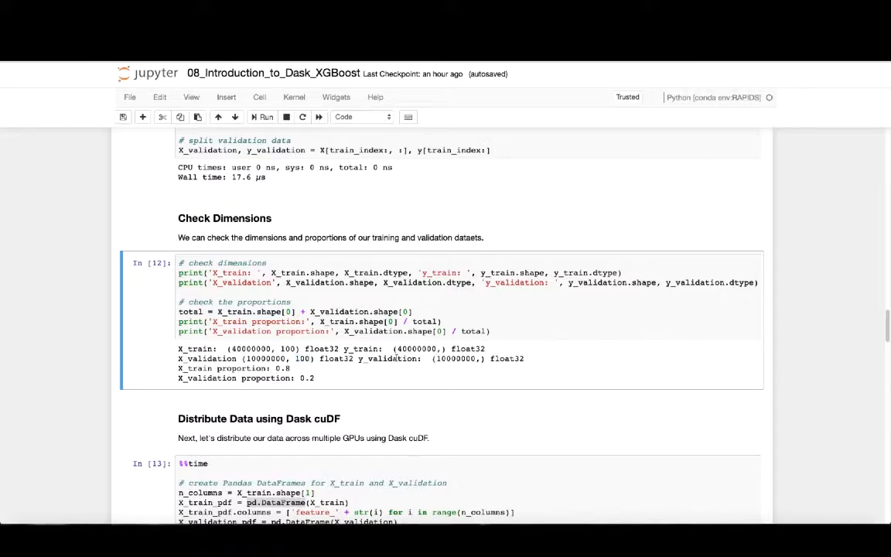
{"action": "scroll", "scroll_direction": "down", "scroll_amount": 3}
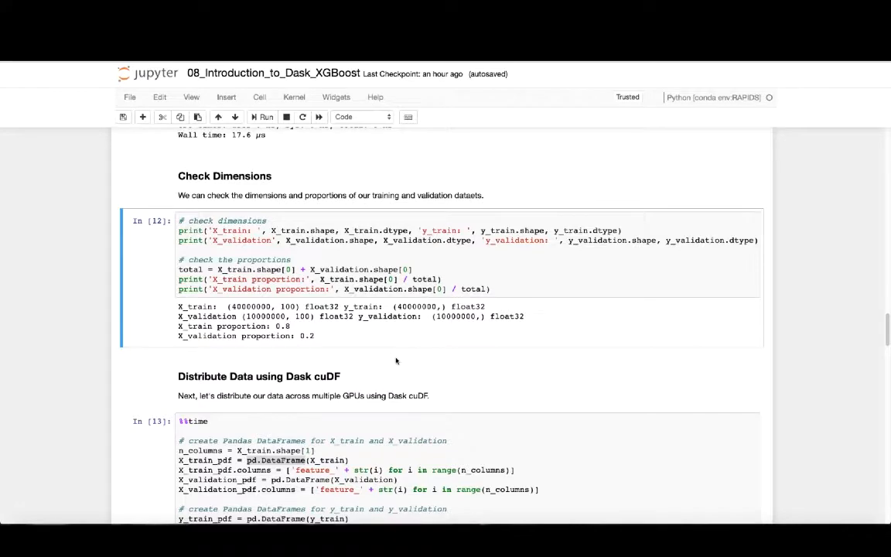
{"action": "scroll", "scroll_direction": "down", "scroll_amount": 3}
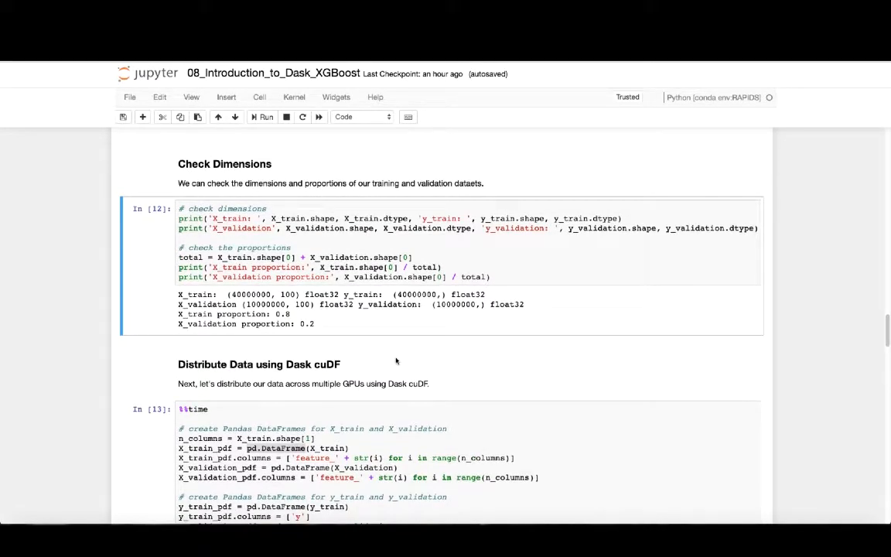
Inspect the Pandas DataFrame columns assignment, then reach the npartitions = 12 Dask cell
{"action": "scroll", "scroll_direction": "down", "scroll_amount": 3}
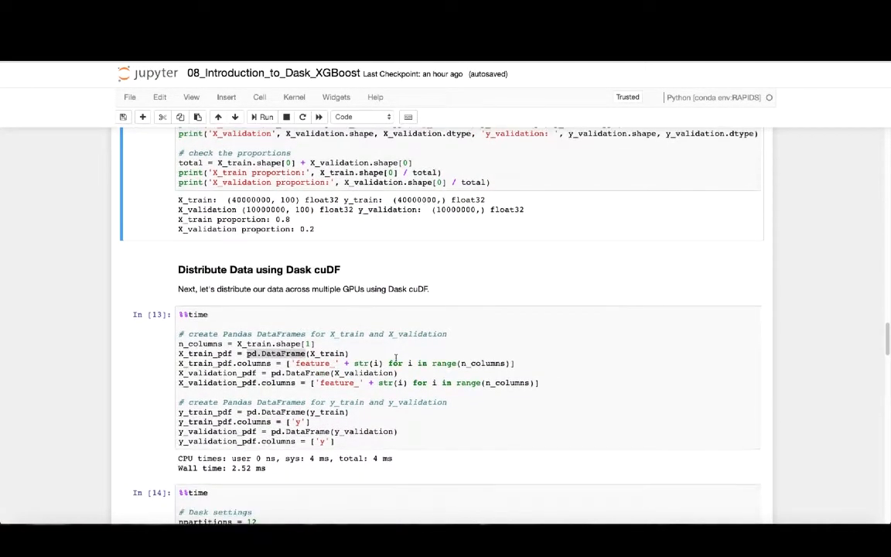
{"action": "scroll", "scroll_direction": "down", "scroll_amount": 3}
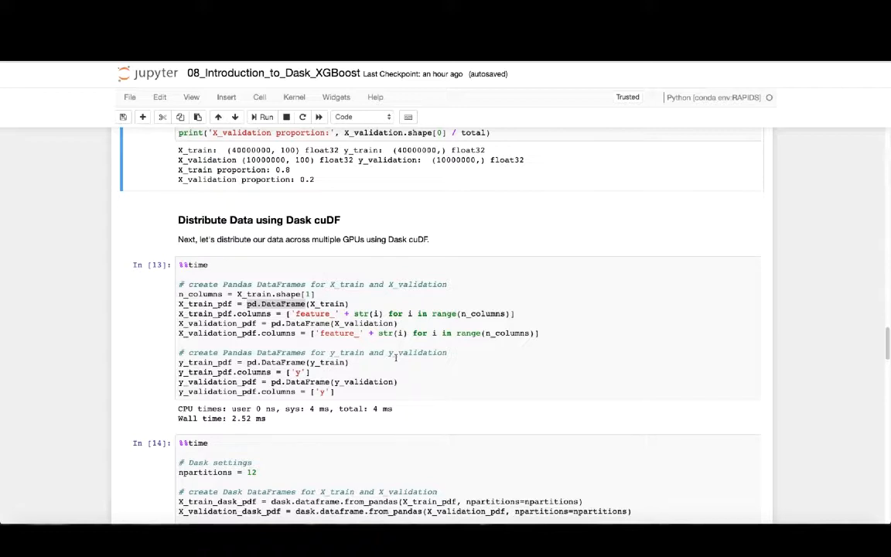
{"action": "scroll", "scroll_direction": "down", "scroll_amount": 3}
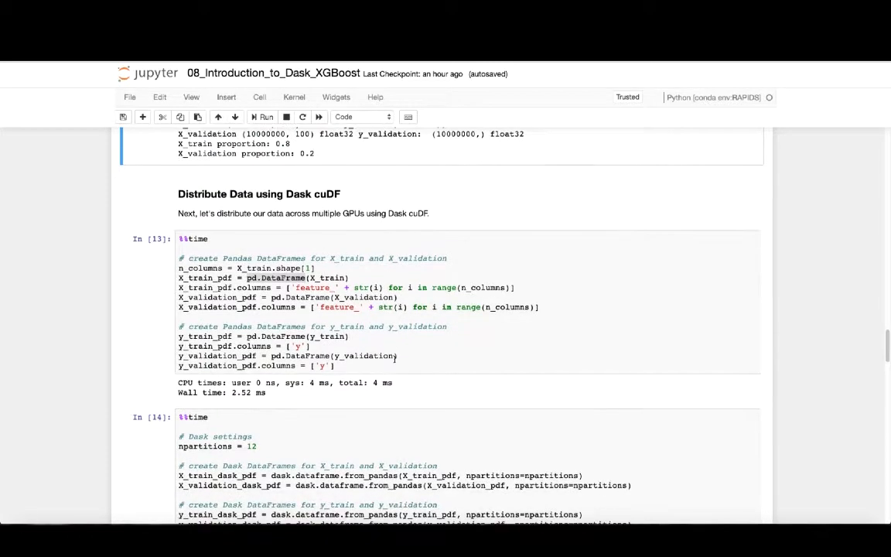
{"action": "left_click", "coordinate": [293, 307]}
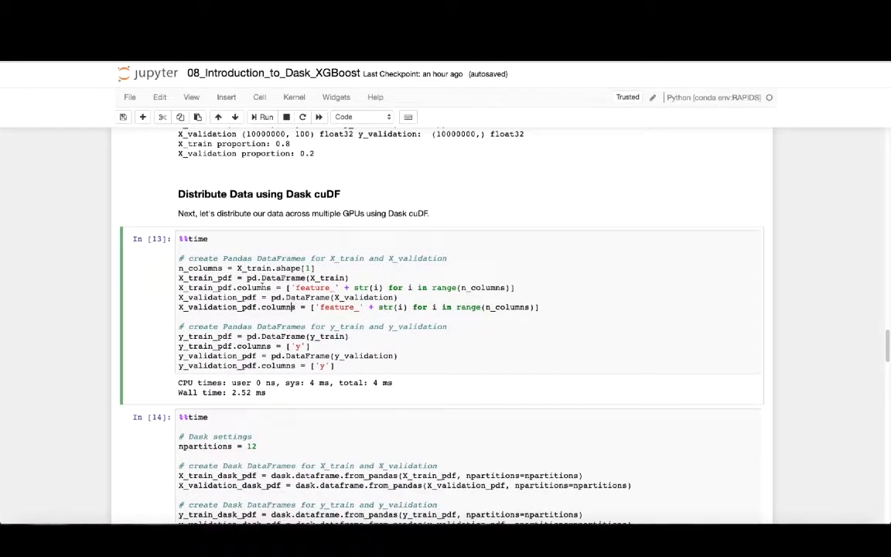
{"action": "double_click", "coordinate": [275, 278]}
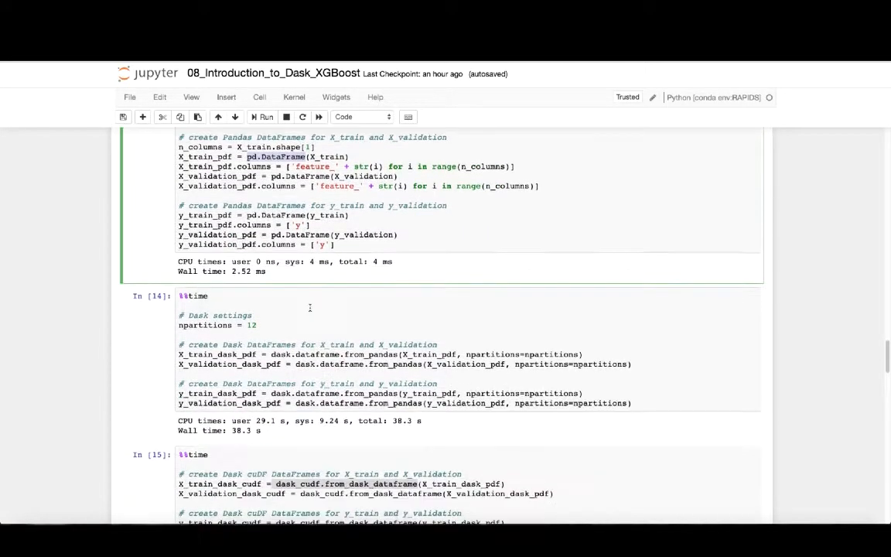
{"action": "scroll", "scroll_direction": "down", "scroll_amount": 3}
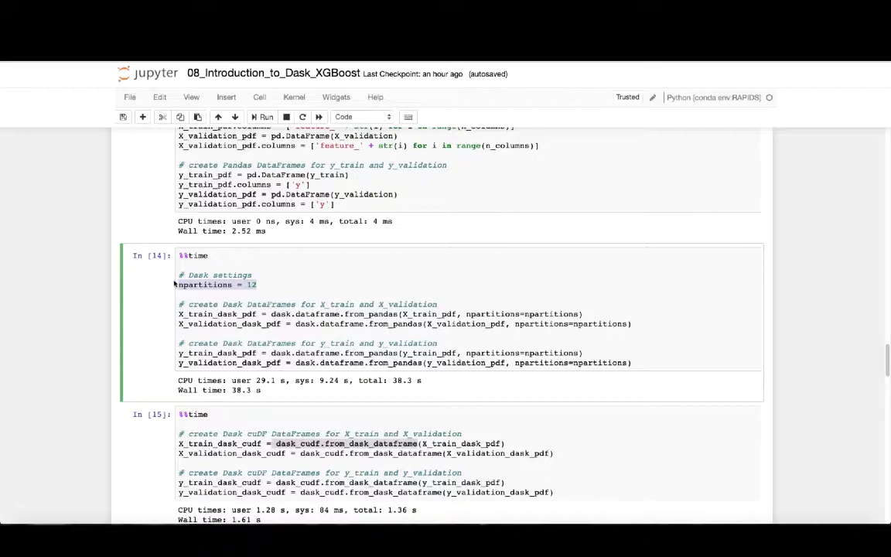
Scroll to the persist cell finishing in 4min 44s and the Set Parameters heading
{"action": "scroll", "scroll_direction": "down", "scroll_amount": 3}
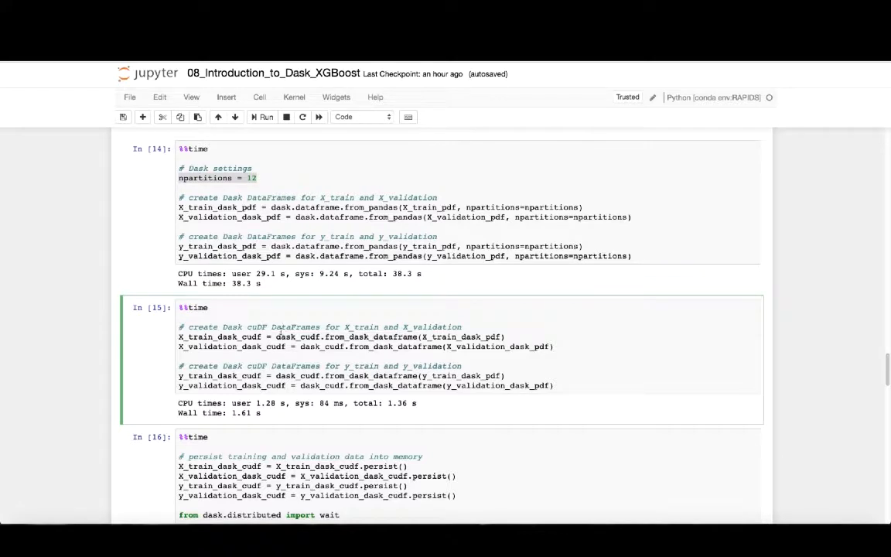
{"action": "scroll", "scroll_direction": "down", "scroll_amount": 3}
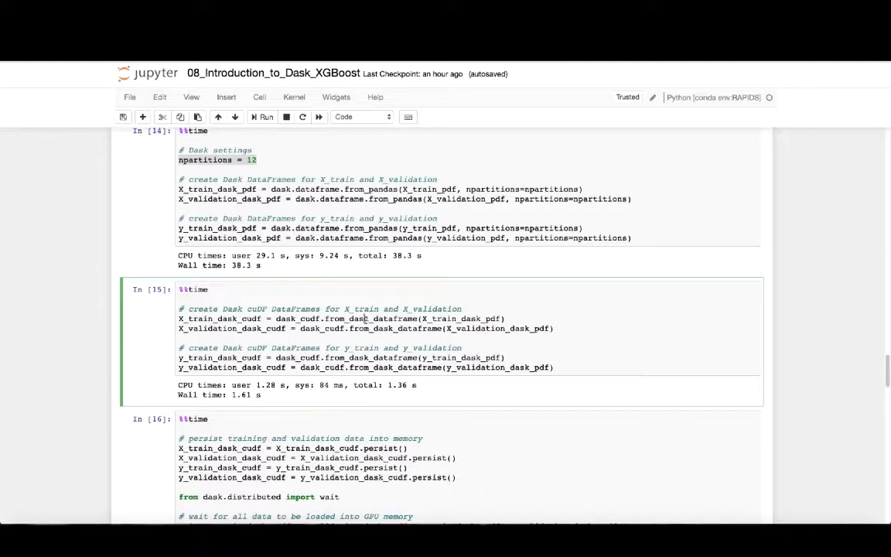
{"action": "scroll", "scroll_direction": "down", "scroll_amount": 3}
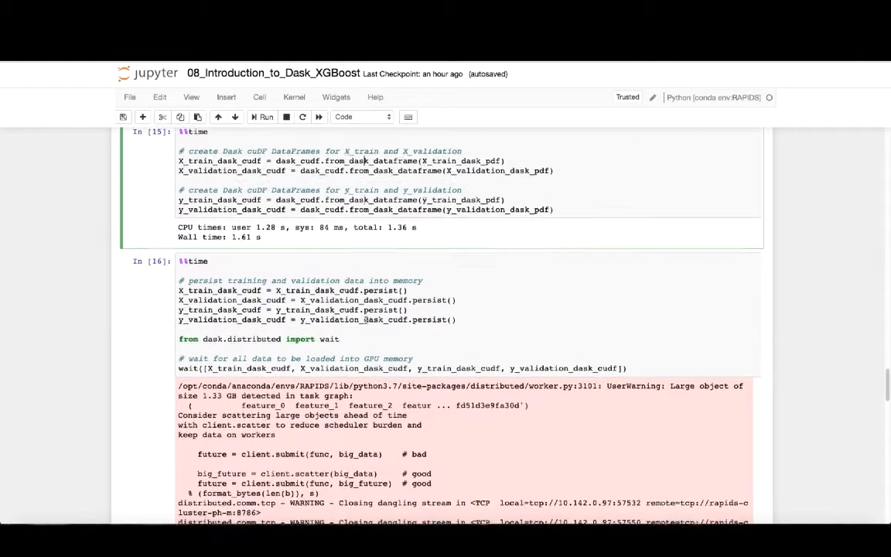
{"action": "scroll", "scroll_direction": "down", "scroll_amount": 3}
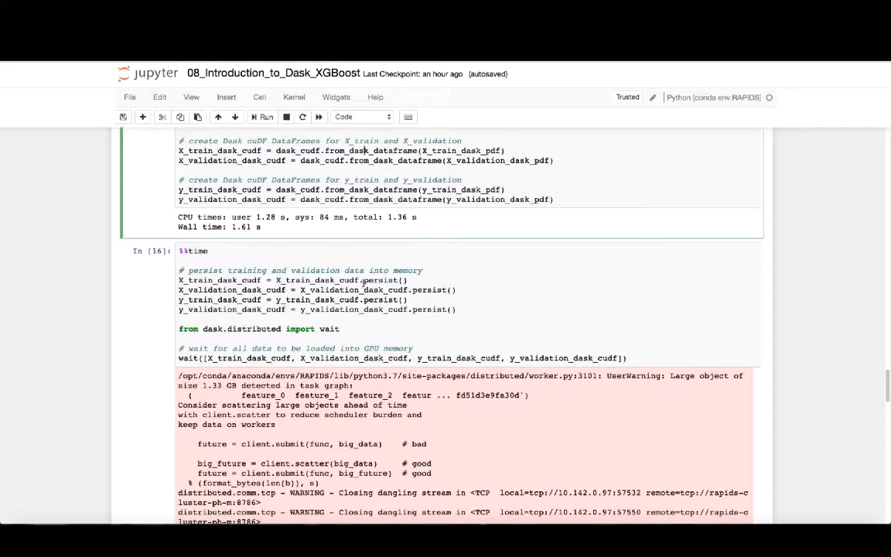
{"action": "scroll", "scroll_direction": "down", "scroll_amount": 3}
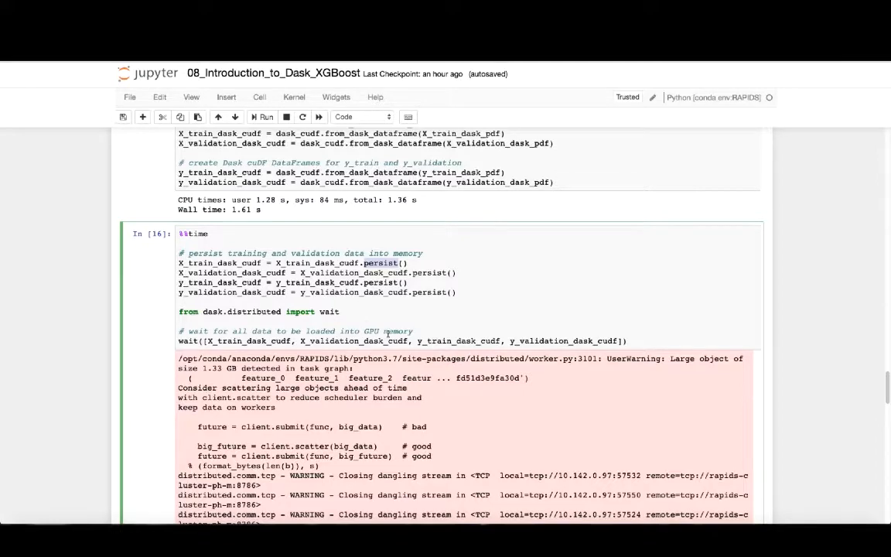
{"action": "scroll", "scroll_direction": "down", "scroll_amount": 3}
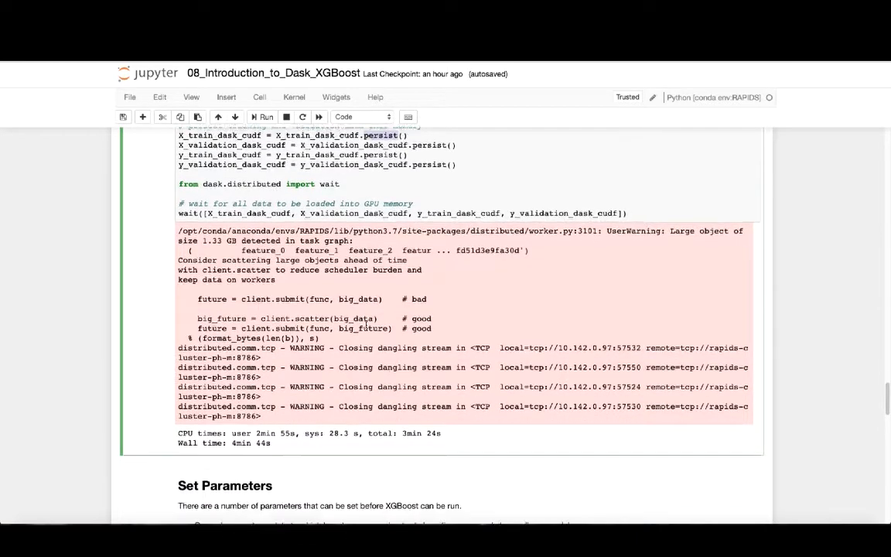
{"action": "scroll", "scroll_direction": "down", "scroll_amount": 3}
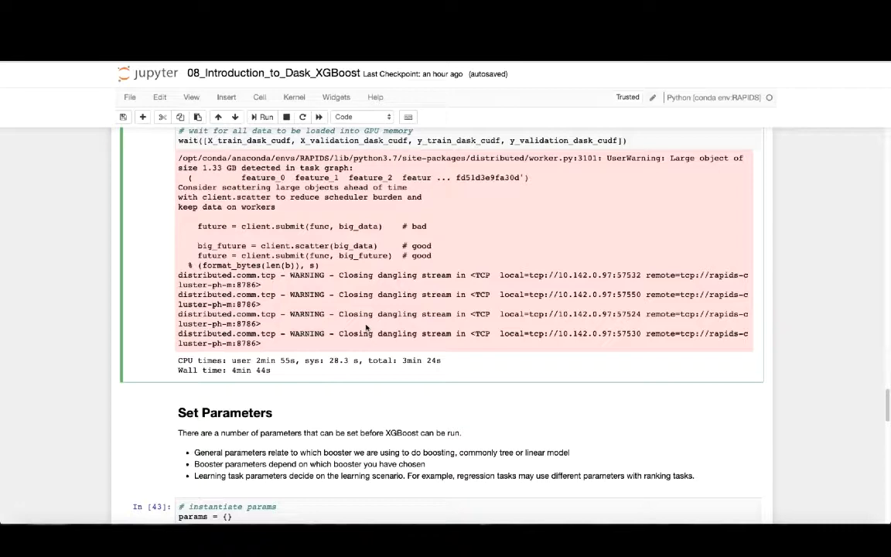
Scroll to cell 43's params dictionary (max_depth 12, gpu_hist, AUC) and select it
{"action": "scroll", "scroll_direction": "down", "scroll_amount": 3}
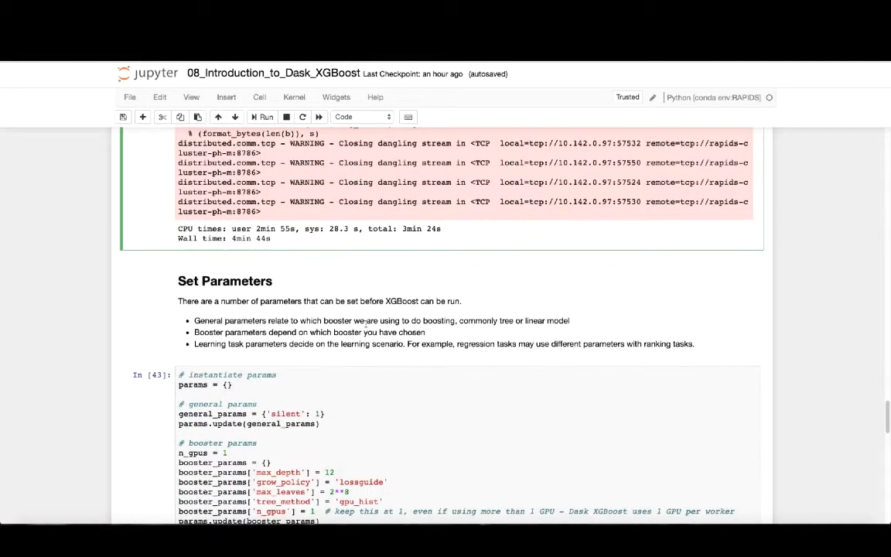
{"action": "scroll", "scroll_direction": "down", "scroll_amount": 3}
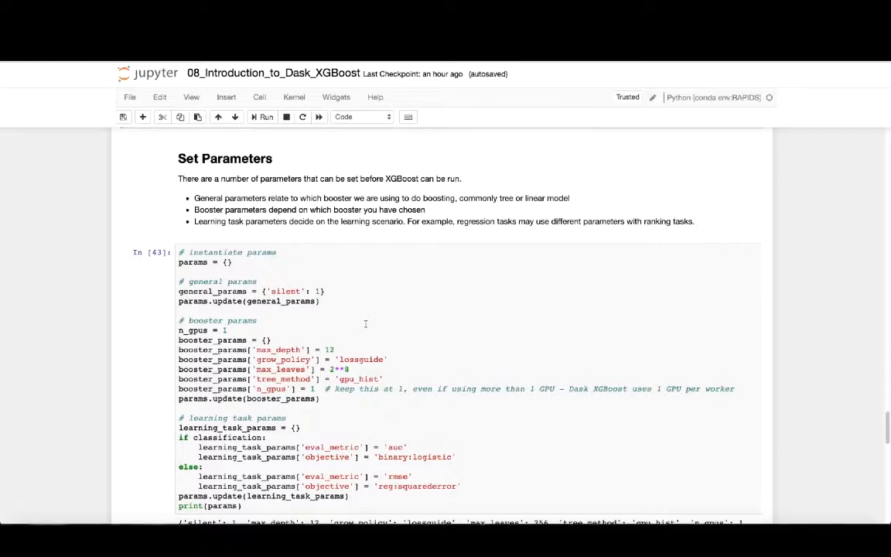
{"action": "scroll", "scroll_direction": "down", "scroll_amount": 3}
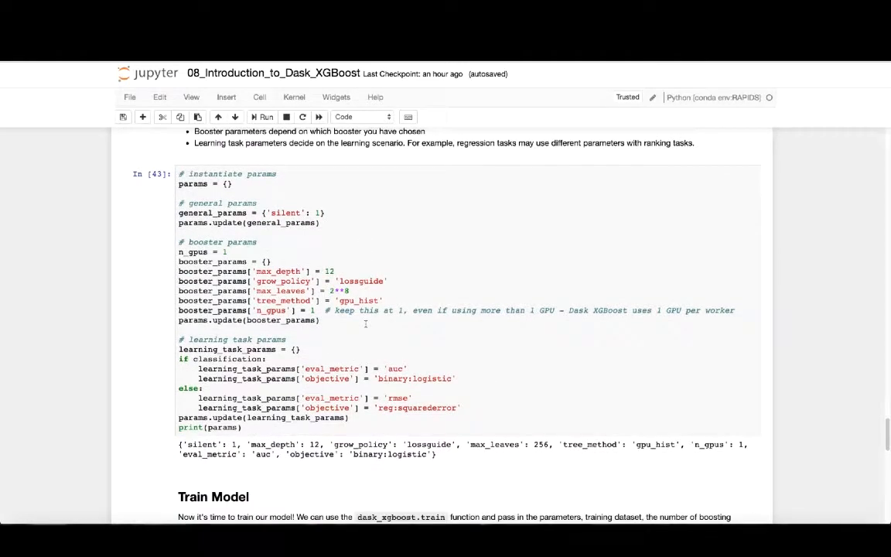
{"action": "scroll", "scroll_direction": "down", "scroll_amount": 3}
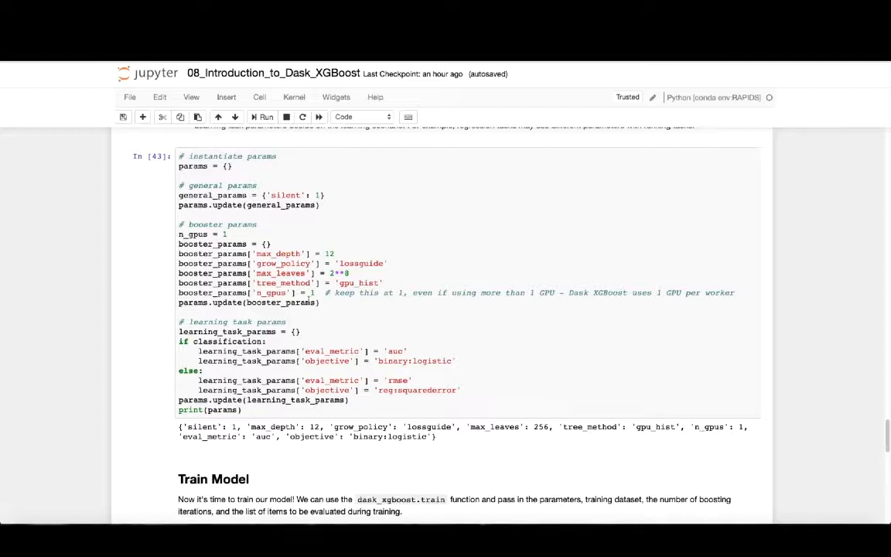
{"action": "left_click", "coordinate": [298, 282]}
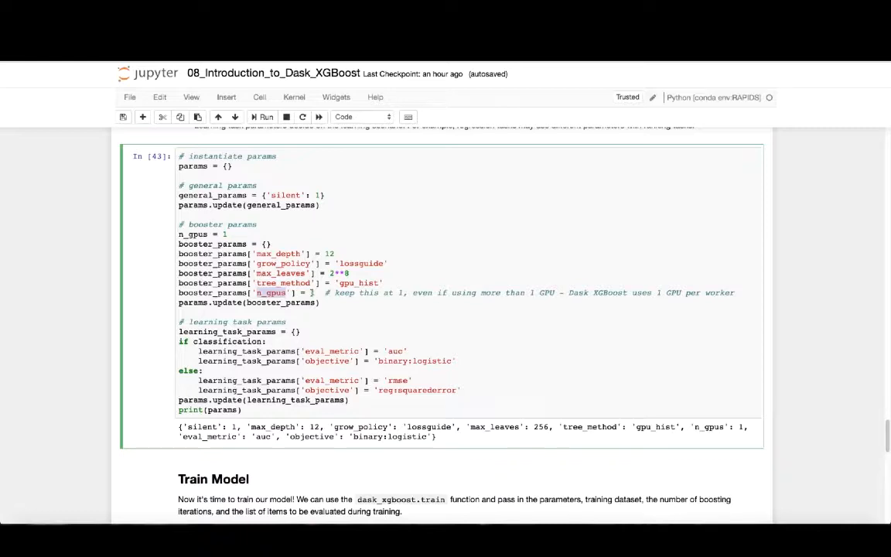
Scroll to Train Model (100 rounds, 50.7 s) and Generate Predictions cells
{"action": "scroll", "scroll_direction": "down", "scroll_amount": 3}
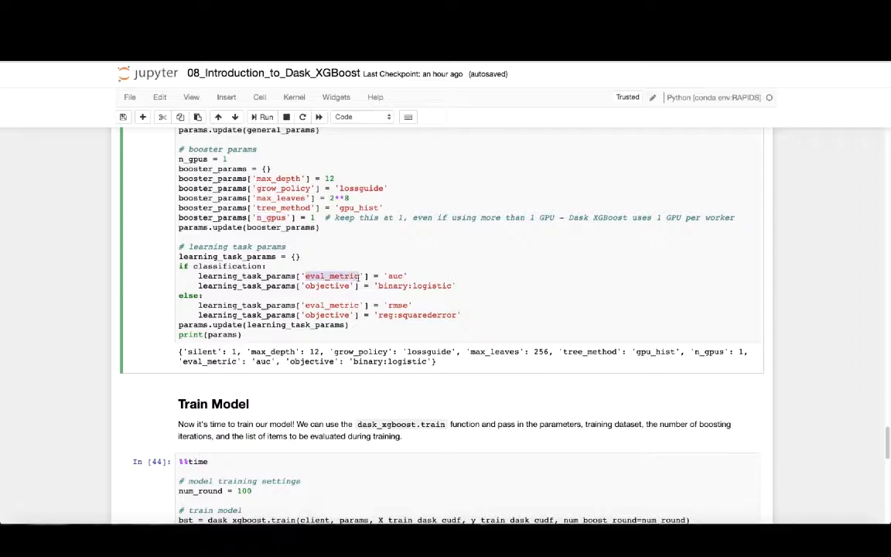
{"action": "mouse_move", "coordinate": [326, 285]}
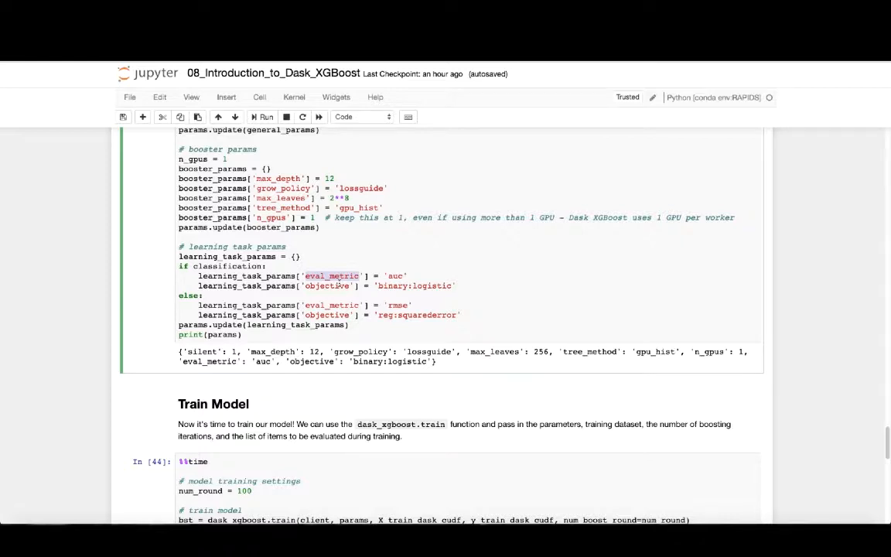
{"action": "left_click", "coordinate": [266, 117]}
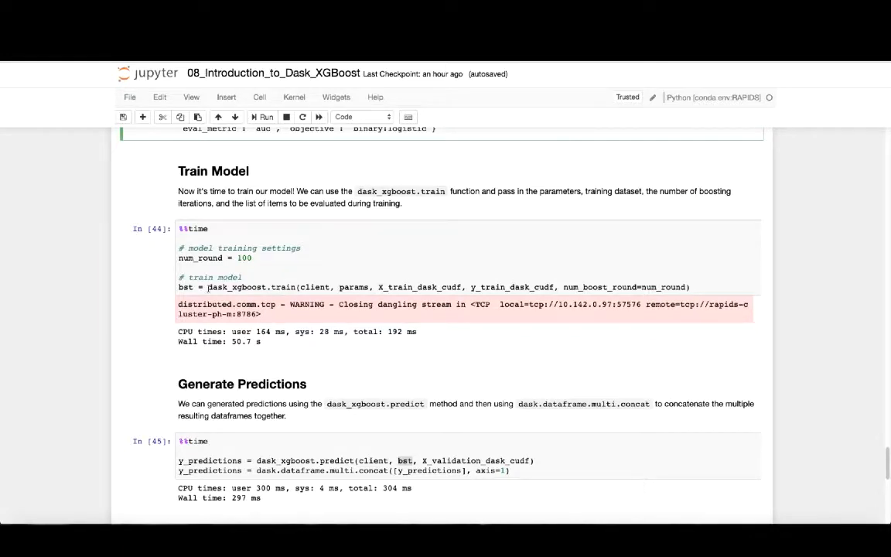
{"action": "double_click", "coordinate": [259, 287]}
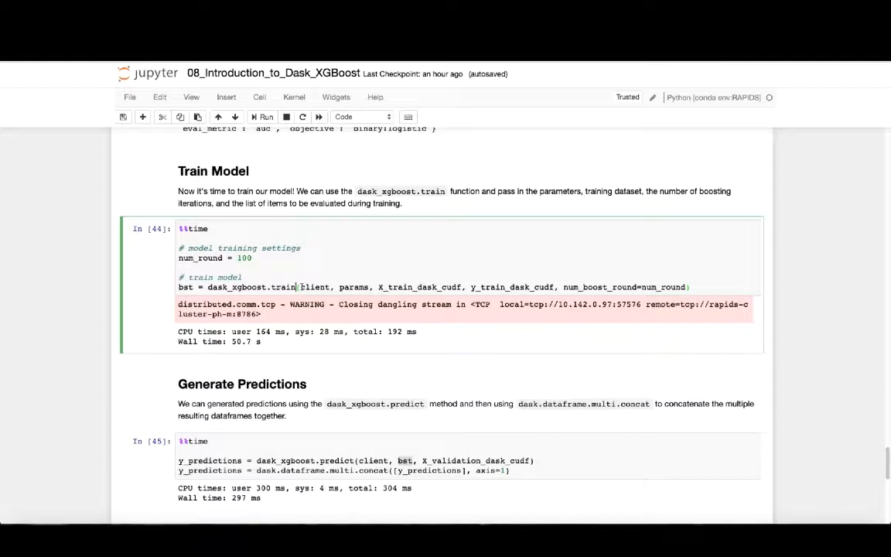
{"action": "double_click", "coordinate": [320, 287]}
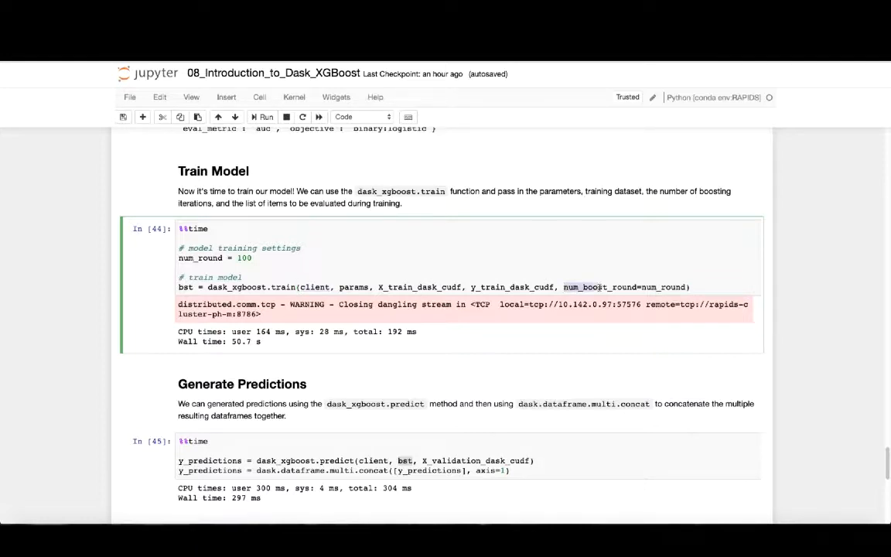
{"action": "double_click", "coordinate": [597, 287]}
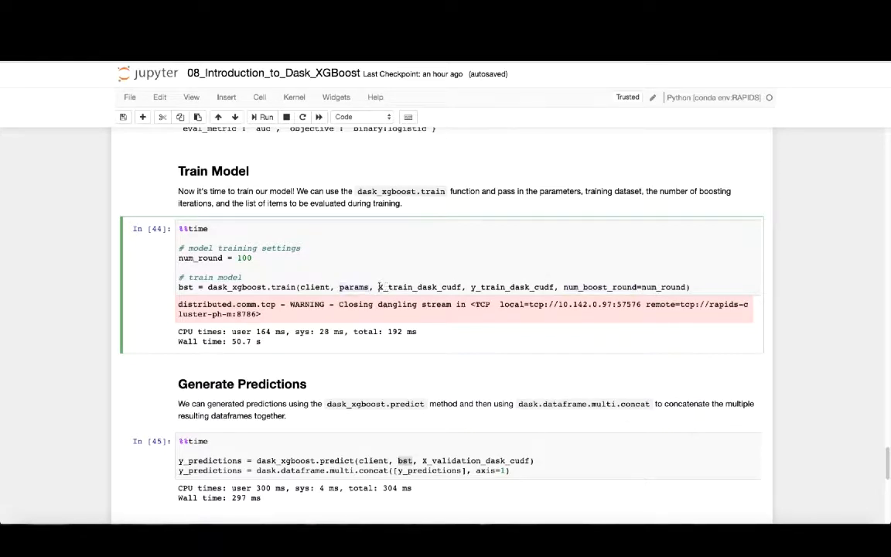
{"action": "double_click", "coordinate": [424, 287]}
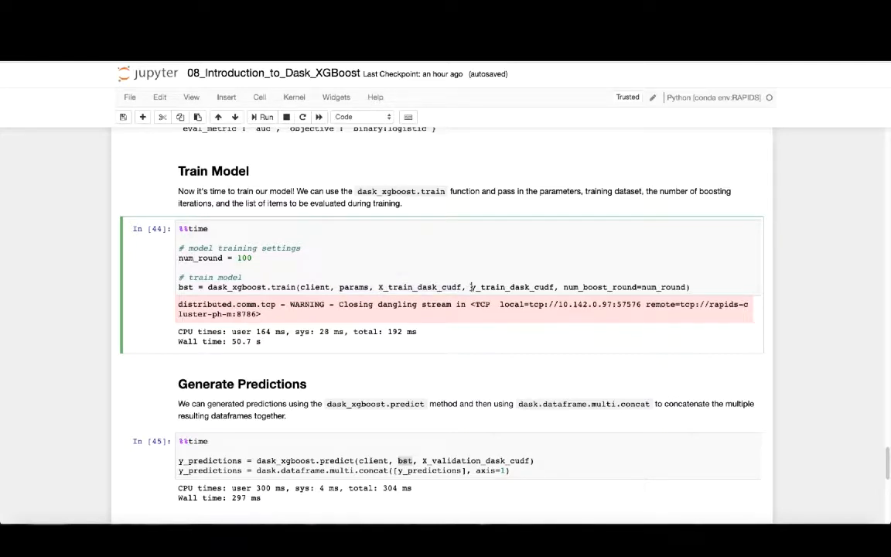
{"action": "double_click", "coordinate": [511, 287]}
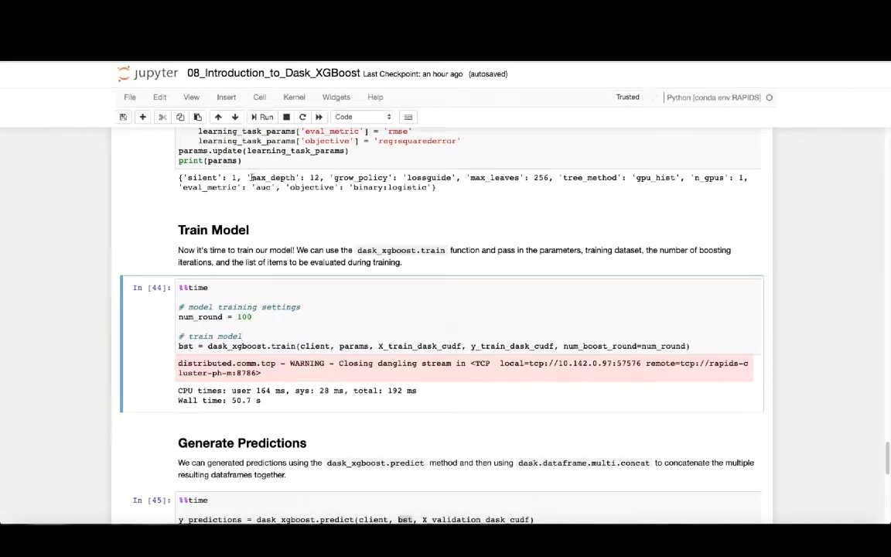
{"action": "double_click", "coordinate": [272, 178]}
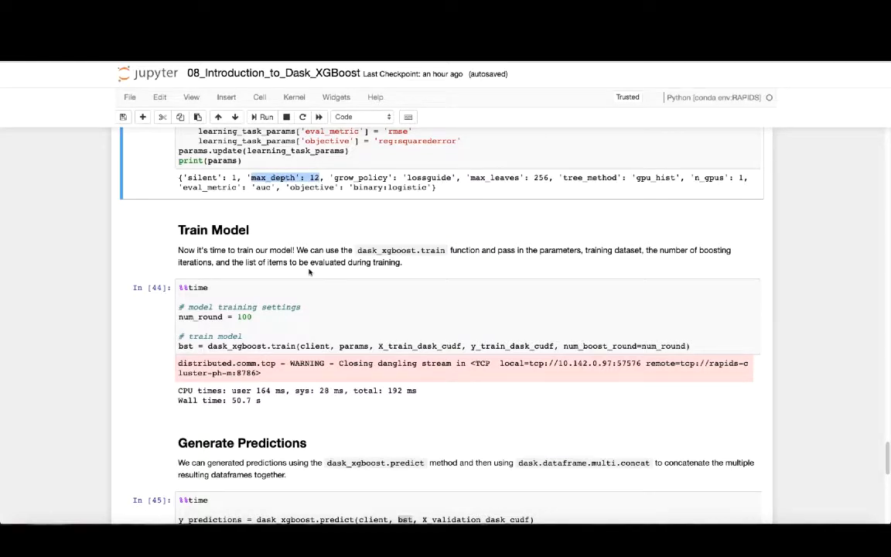
{"action": "scroll", "scroll_direction": "down", "scroll_amount": 3}
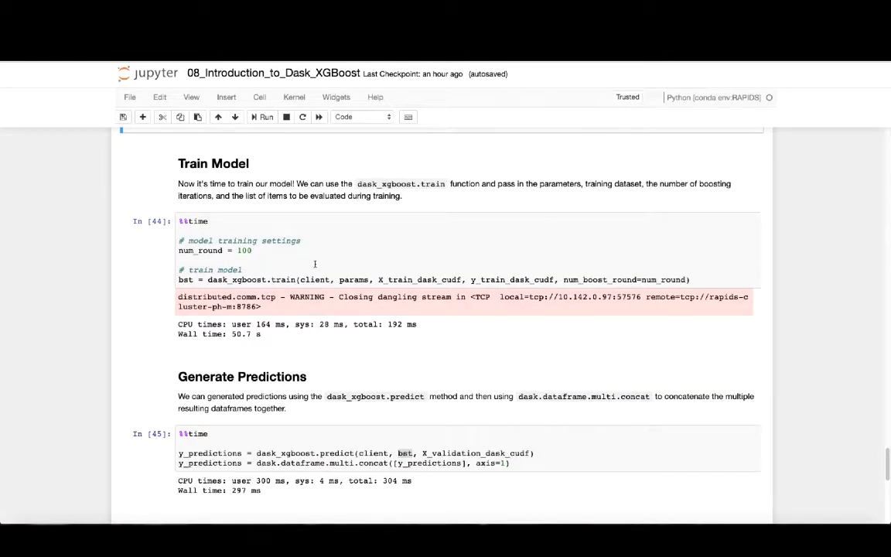
{"action": "mouse_move", "coordinate": [320, 253]}
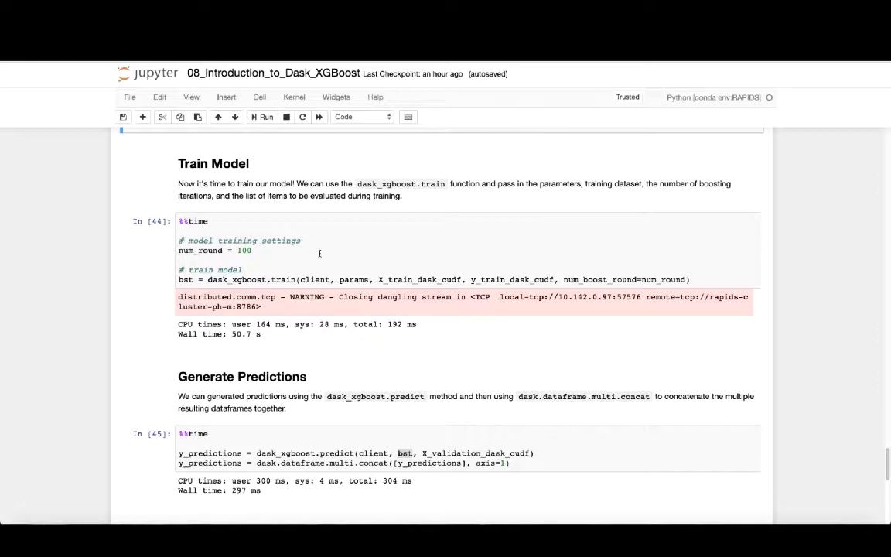
{"action": "scroll", "scroll_direction": "down", "scroll_amount": 3}
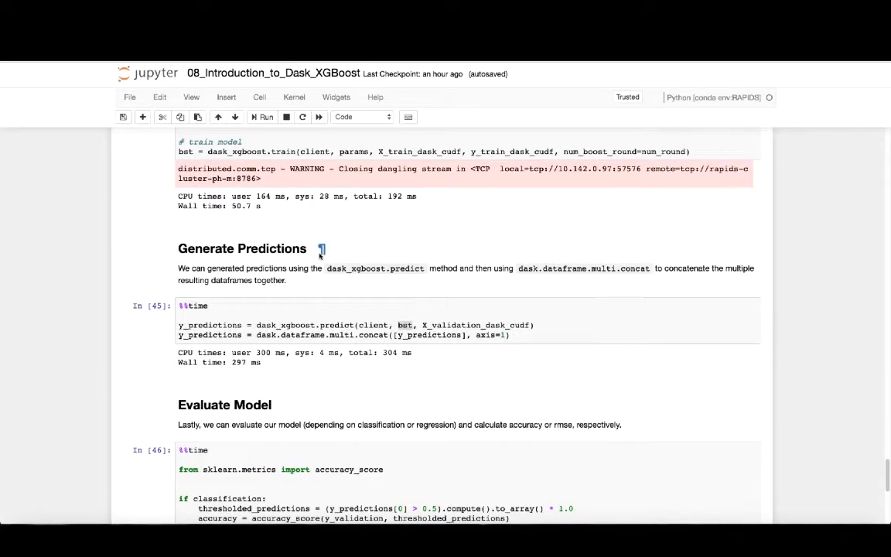
{"action": "scroll", "scroll_direction": "down", "scroll_amount": 3}
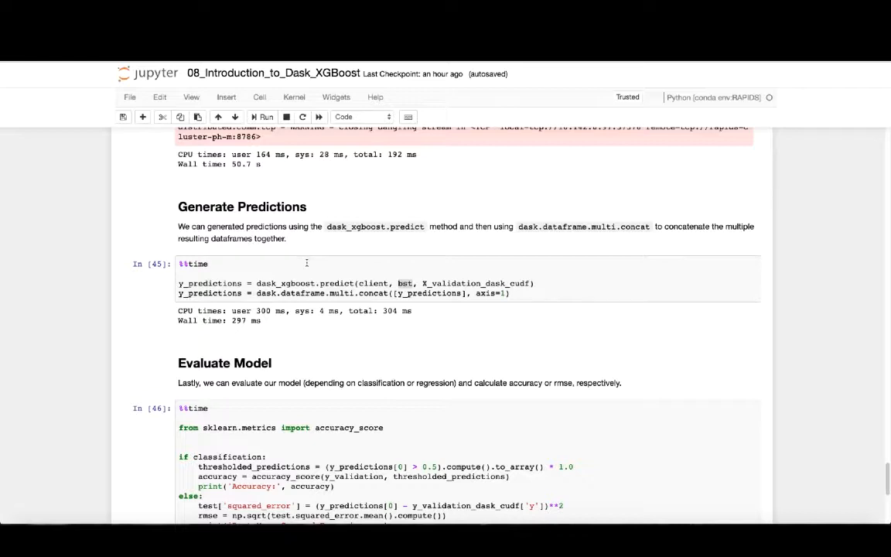
{"action": "scroll", "scroll_direction": "down", "scroll_amount": 3}
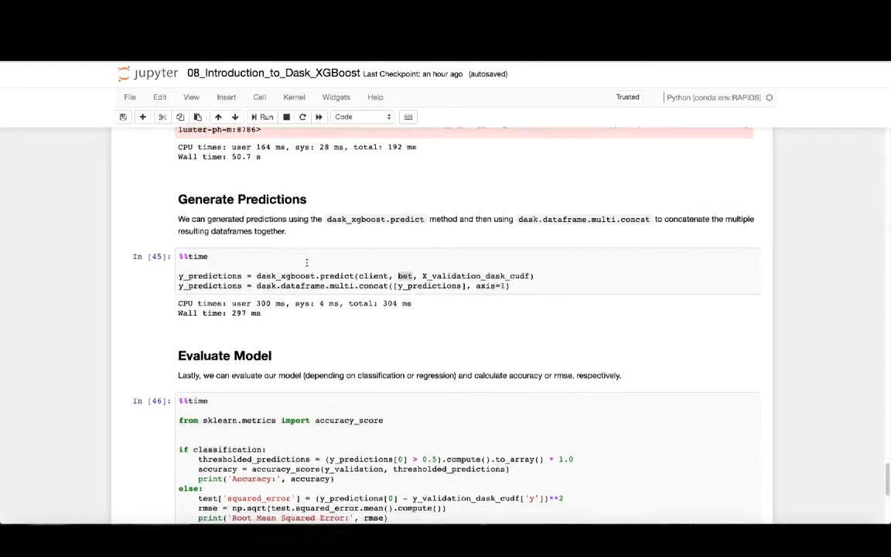
{"action": "scroll", "scroll_direction": "down", "scroll_amount": 3}
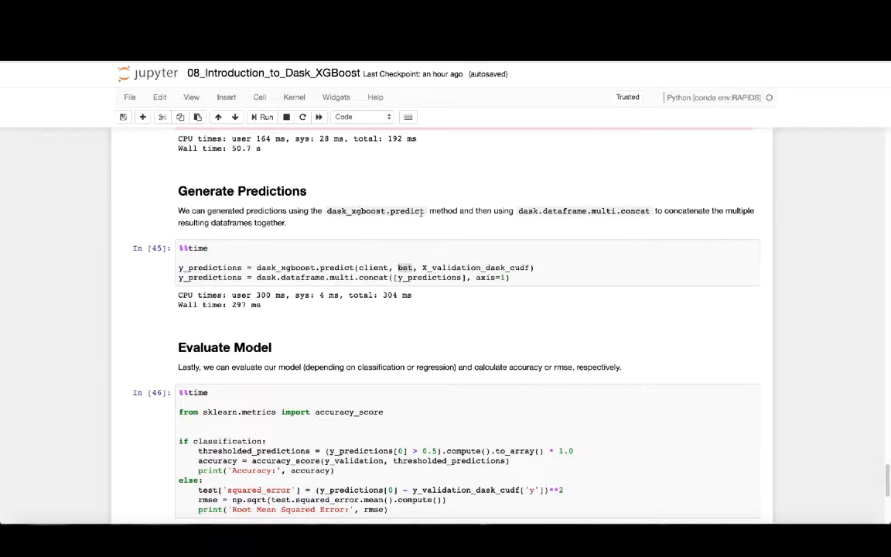
{"action": "mouse_move", "coordinate": [390, 268]}
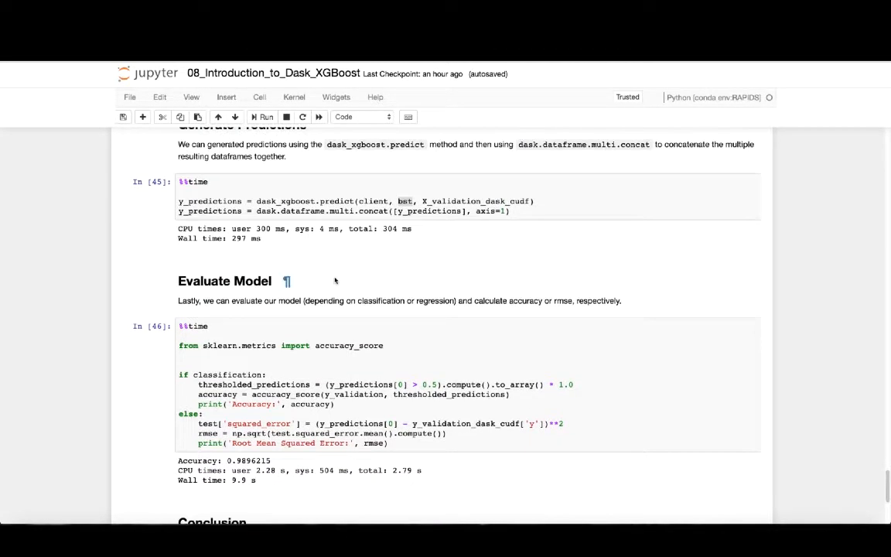
{"action": "scroll", "scroll_direction": "down", "scroll_amount": 3}
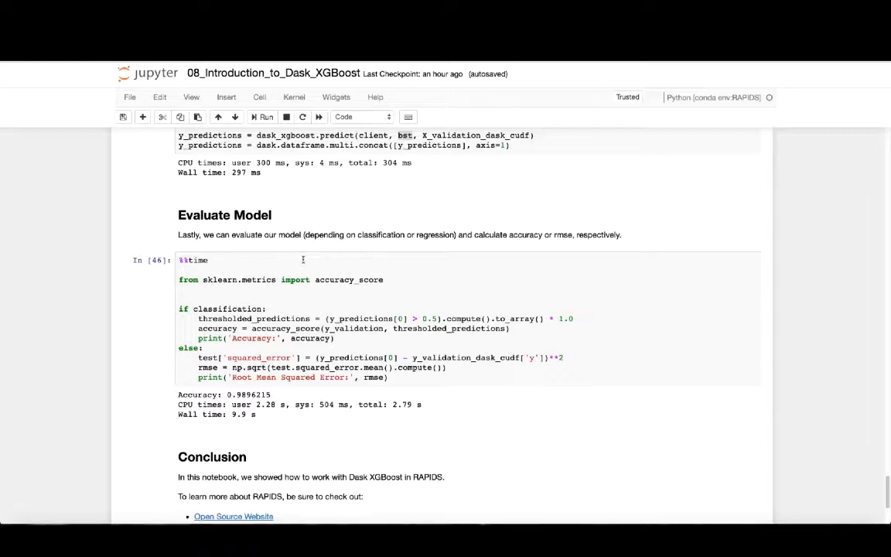
{"action": "scroll", "scroll_direction": "down", "scroll_amount": 3}
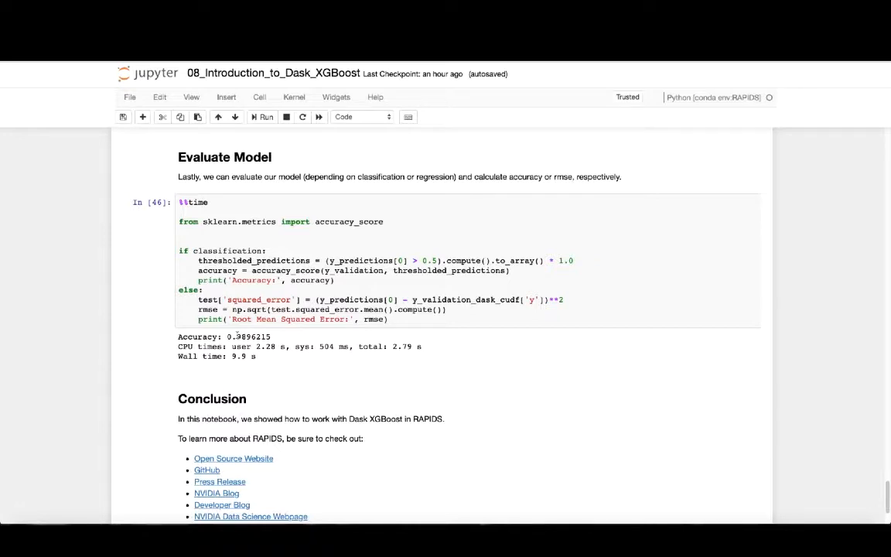
Rerun the max_depth 6 params, training, prediction and evaluation cells, reaching accuracy 0.9807128
{"action": "scroll", "scroll_direction": "up", "scroll_amount": 3}
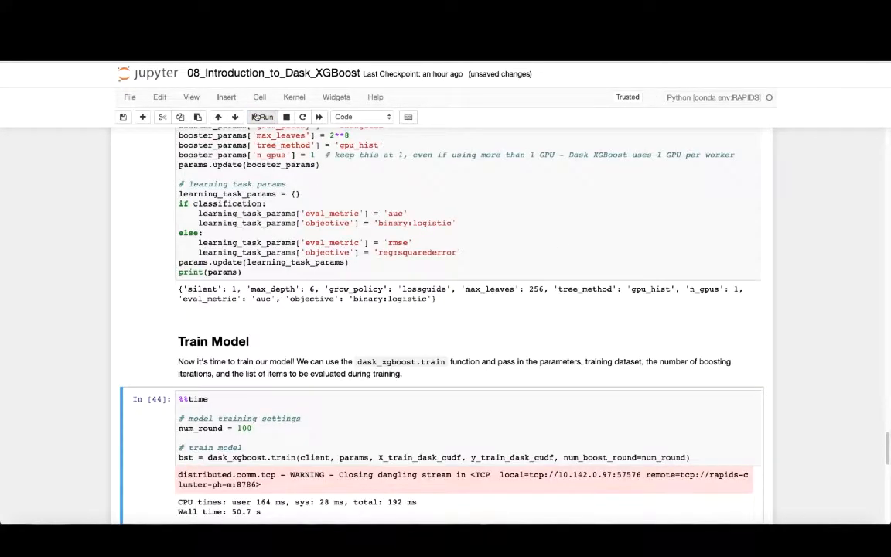
{"action": "left_click", "coordinate": [266, 117]}
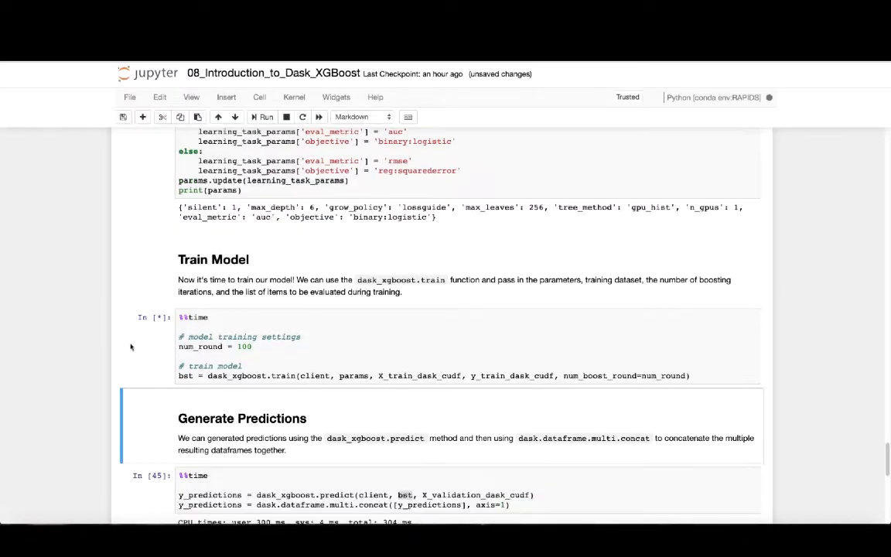
{"action": "scroll", "scroll_direction": "down", "scroll_amount": 3}
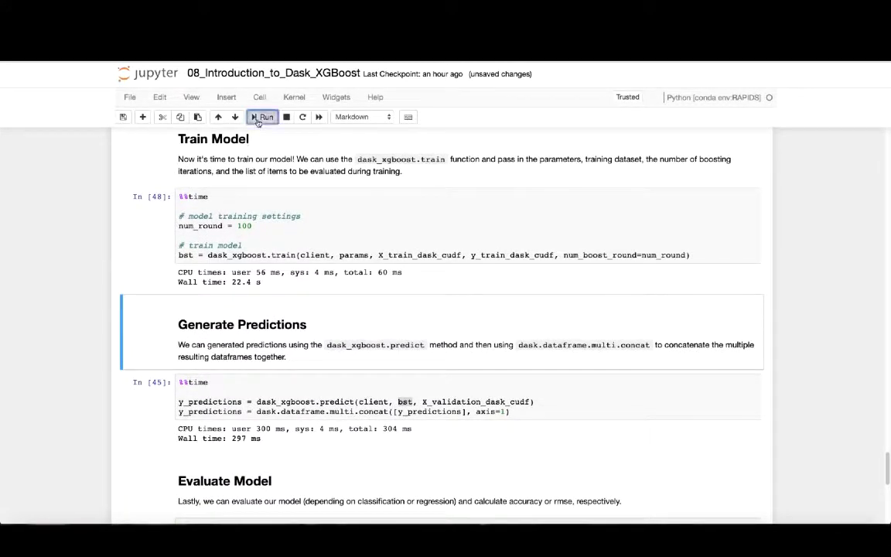
{"action": "left_click", "coordinate": [265, 116]}
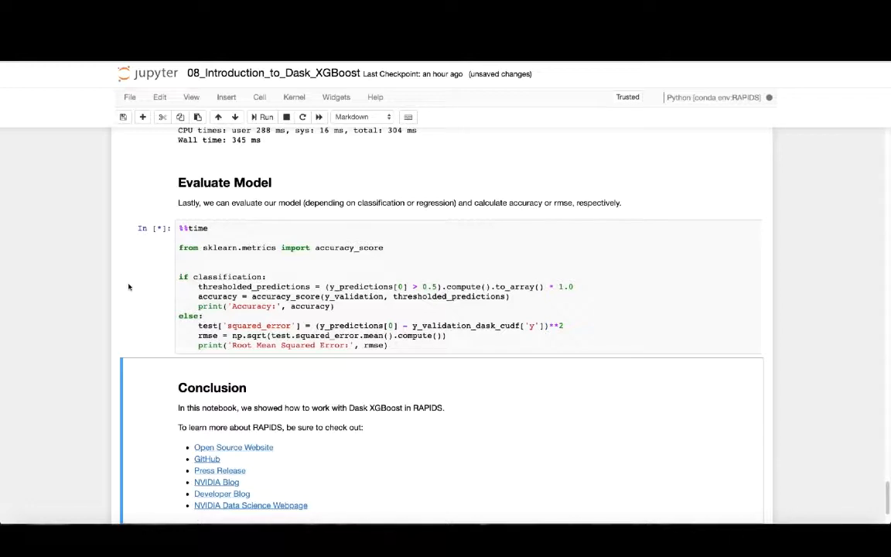
{"action": "mouse_move", "coordinate": [146, 287]}
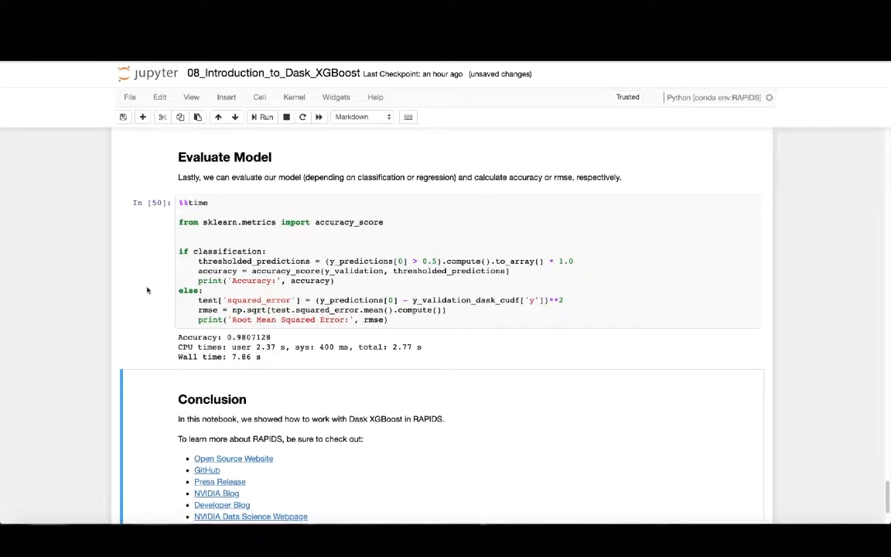
{"action": "mouse_move", "coordinate": [160, 298]}
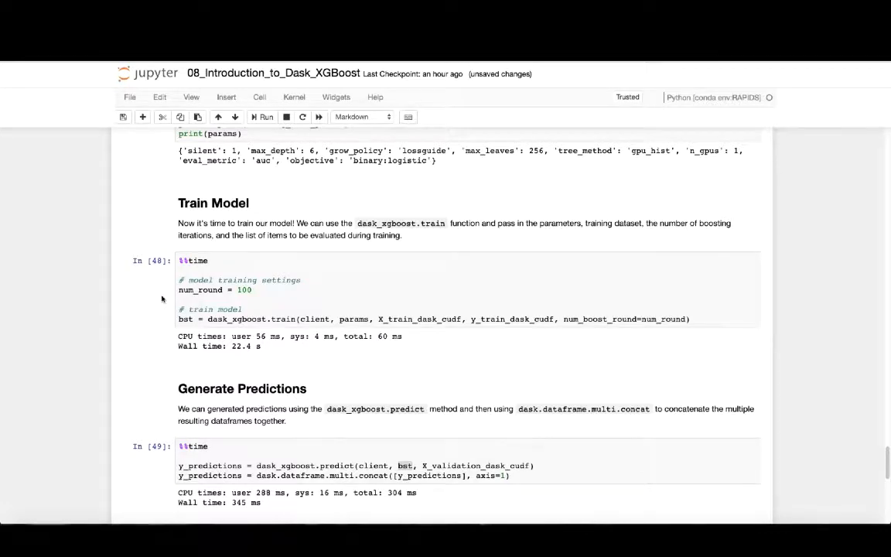
{"action": "scroll", "scroll_direction": "down", "scroll_amount": 3}
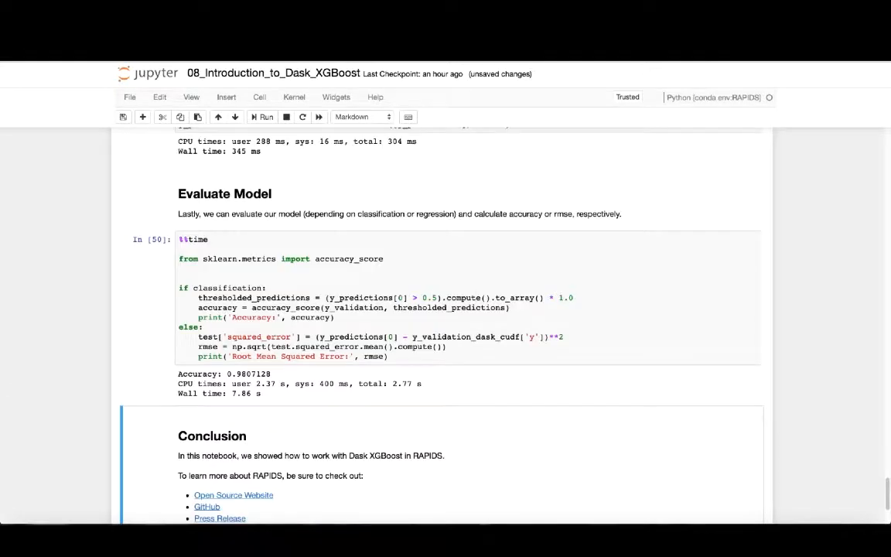
{"action": "scroll", "scroll_direction": "down", "scroll_amount": 3}
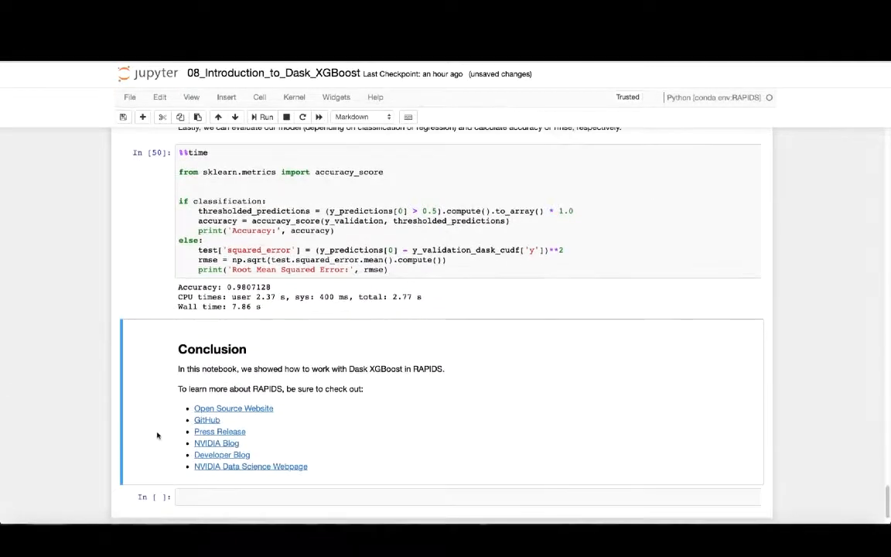
{"action": "scroll", "scroll_direction": "down", "scroll_amount": 3}
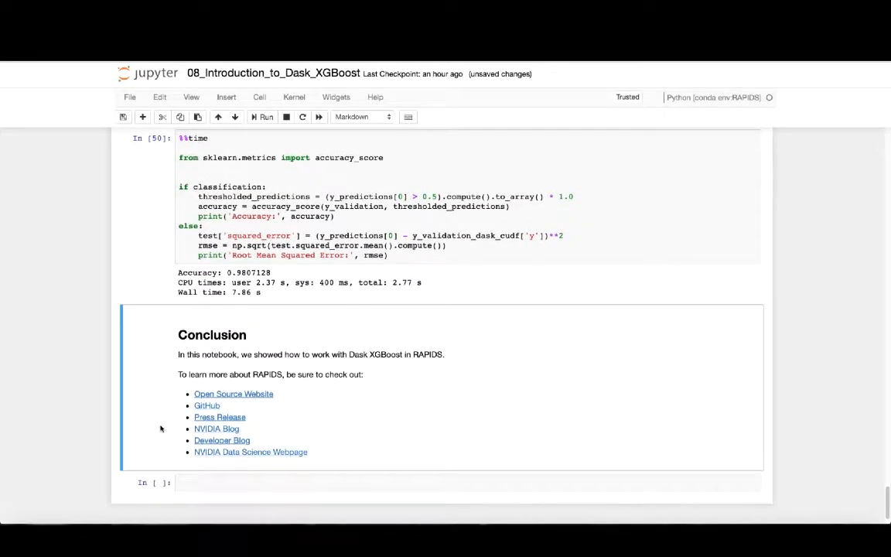